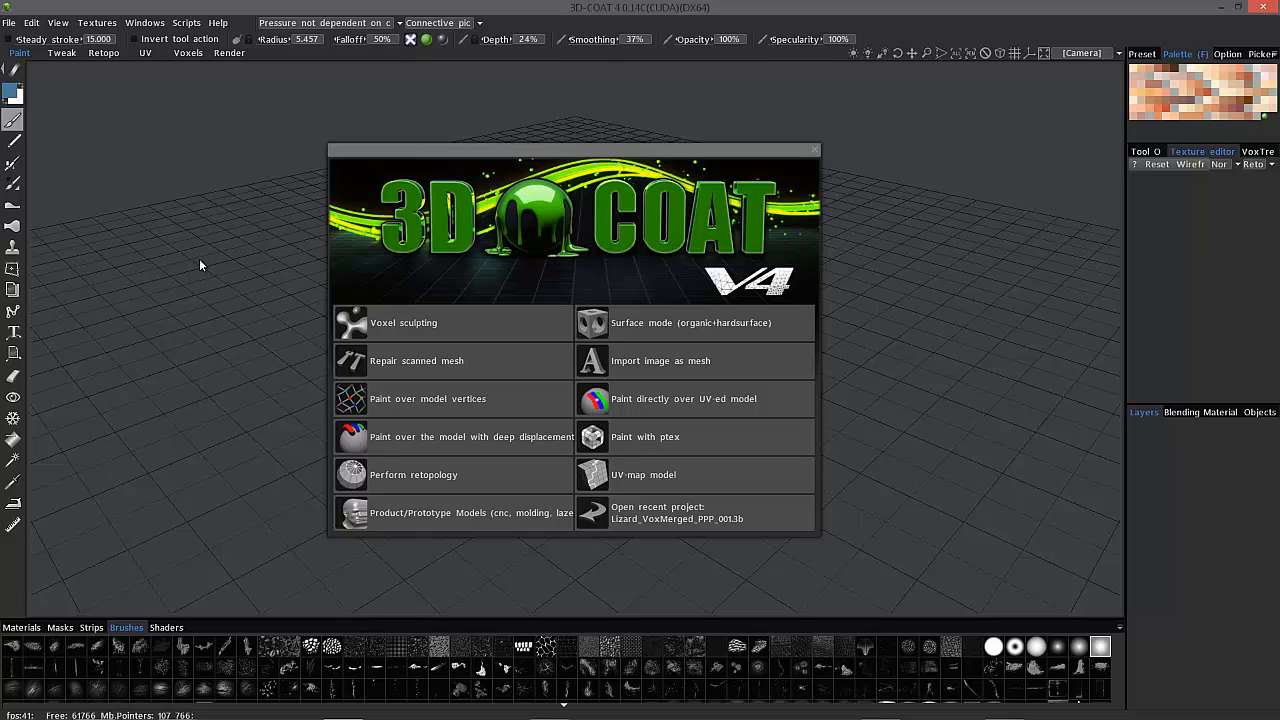
mouse_move(636, 118)
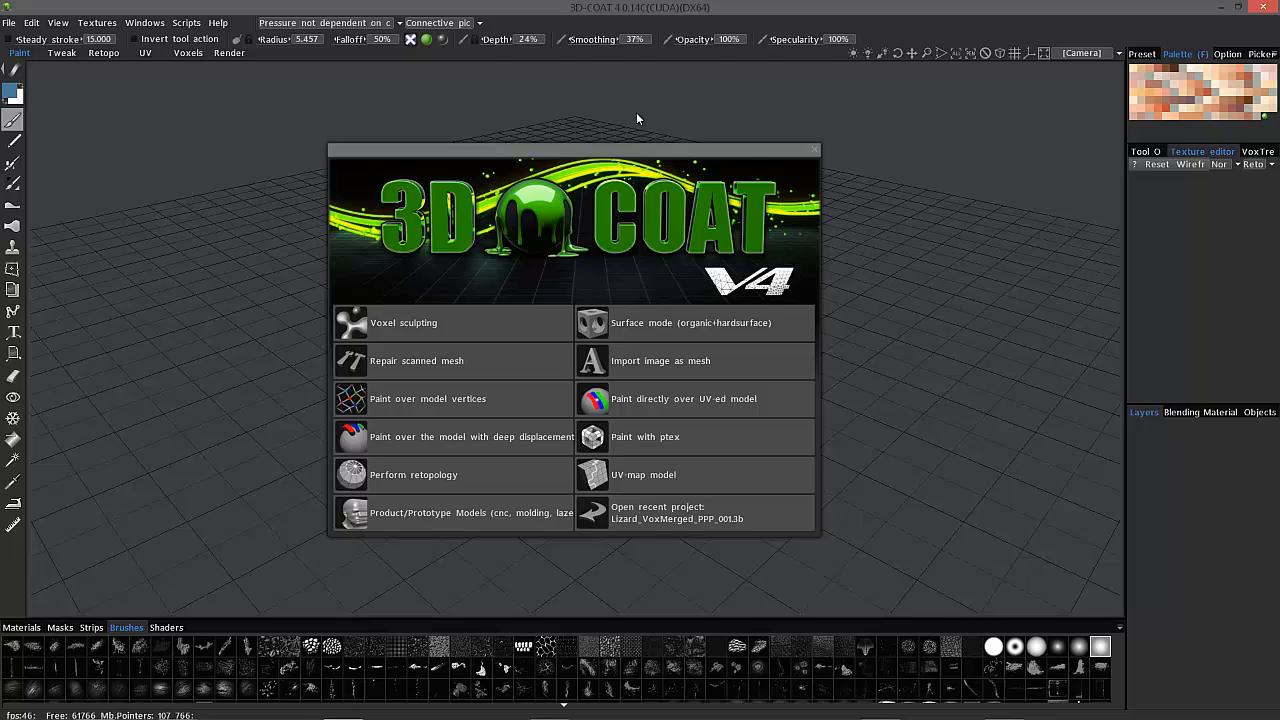
mouse_move(816, 152)
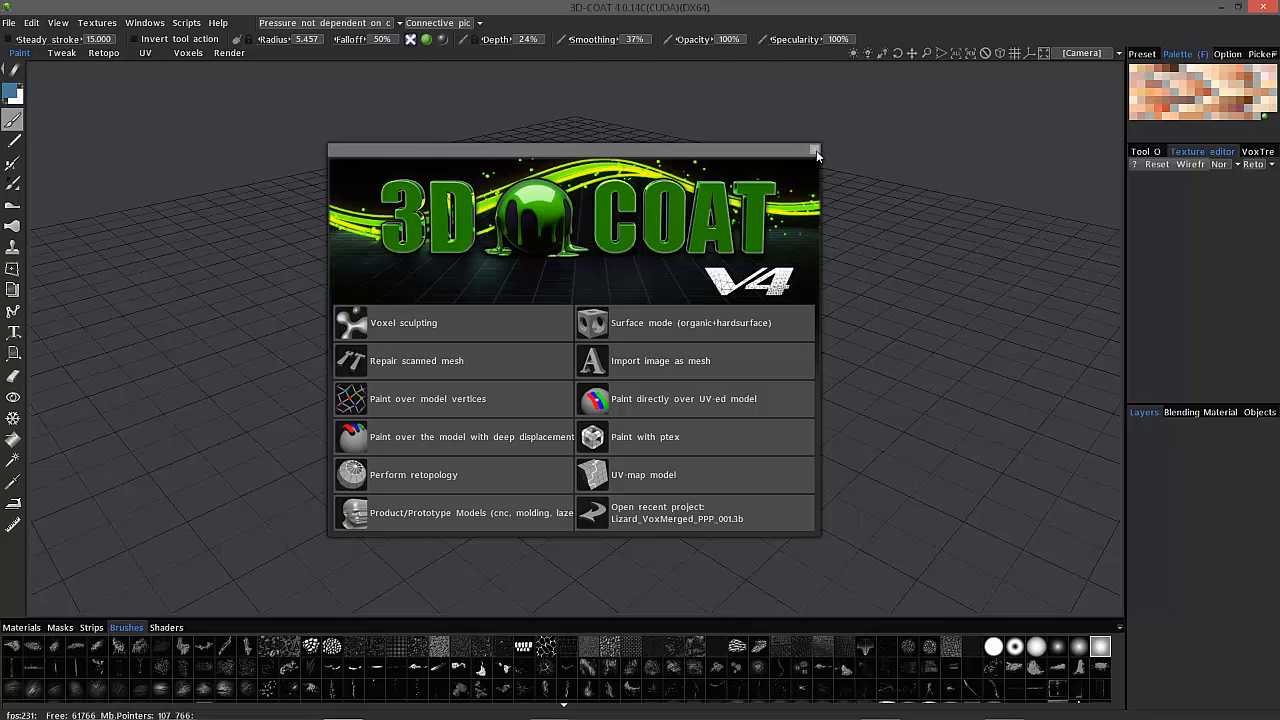
Step: Dismiss the startup welcome screen to reveal the empty grid scene
click(812, 152)
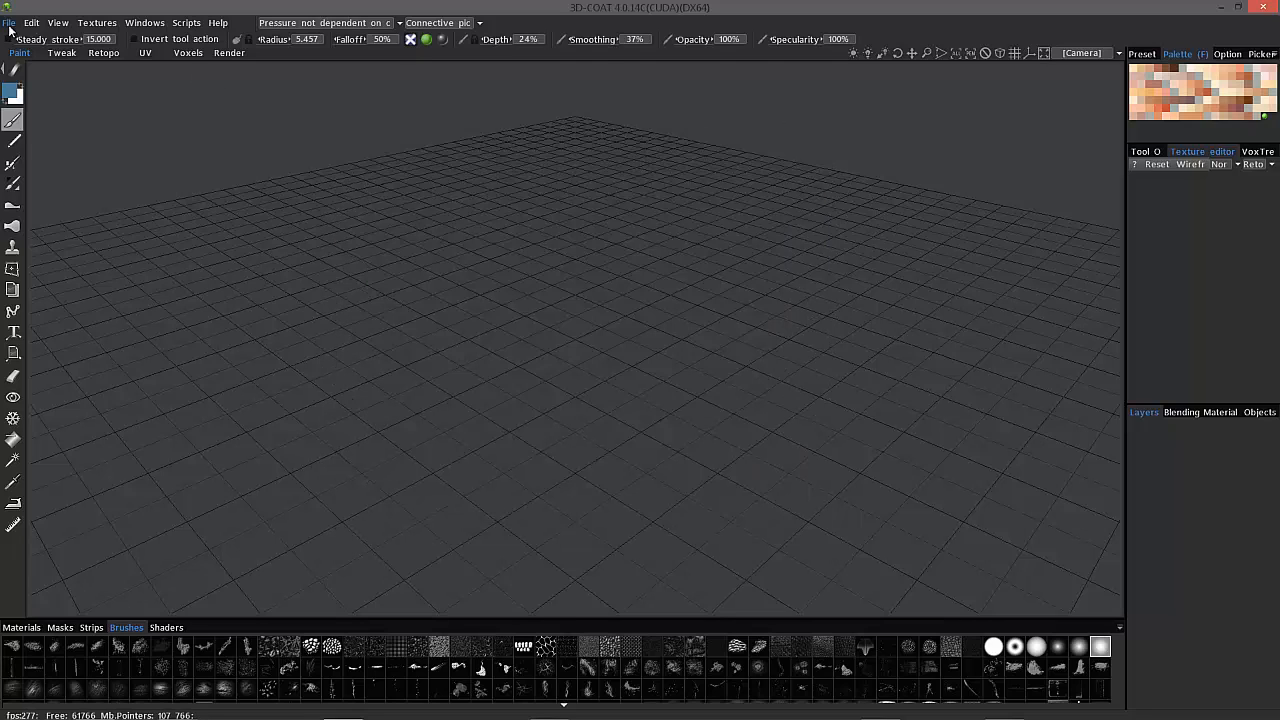
mouse_move(156, 120)
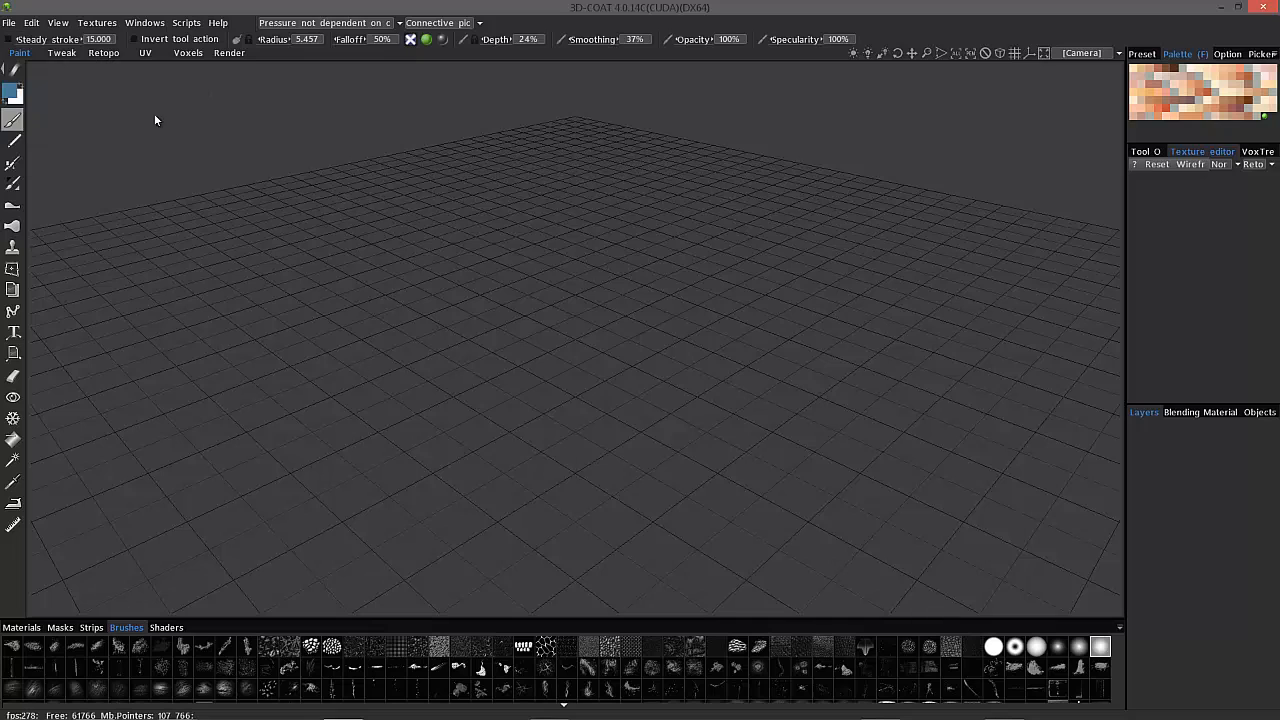
Step: Import the HiRes horned frog OBJ as a reference mesh via File > Import
click(8, 22)
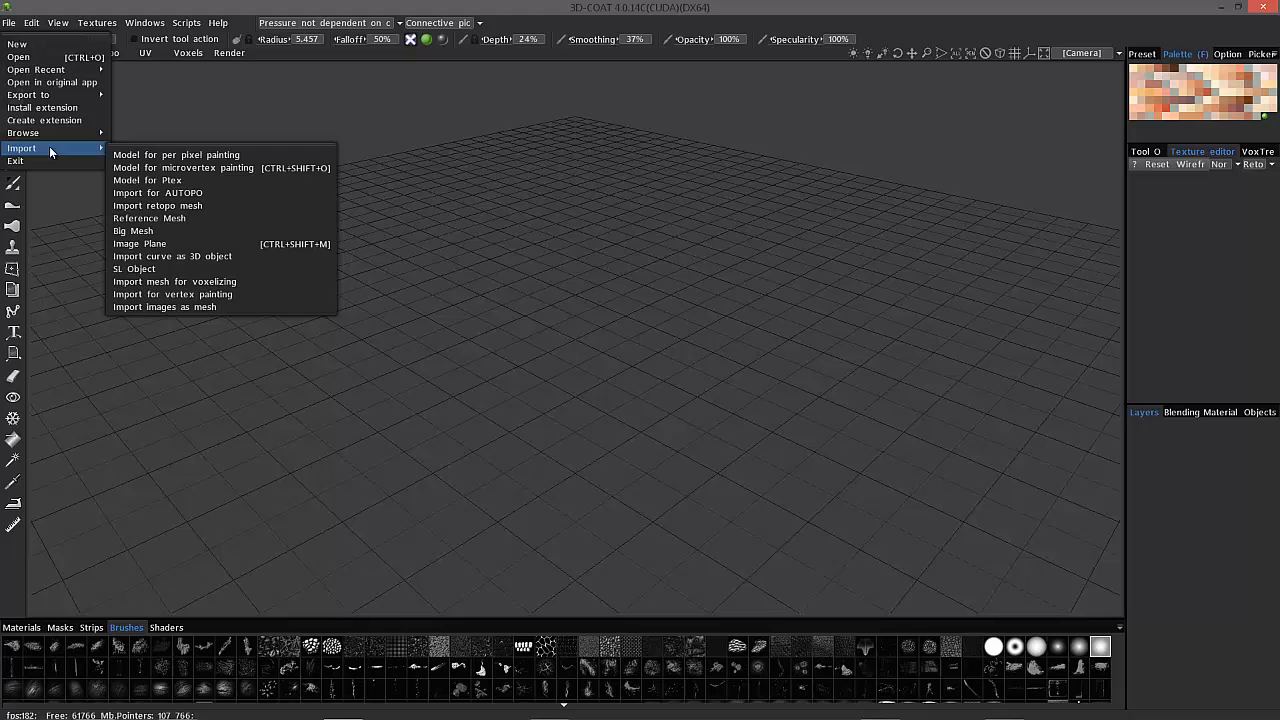
click(176, 154)
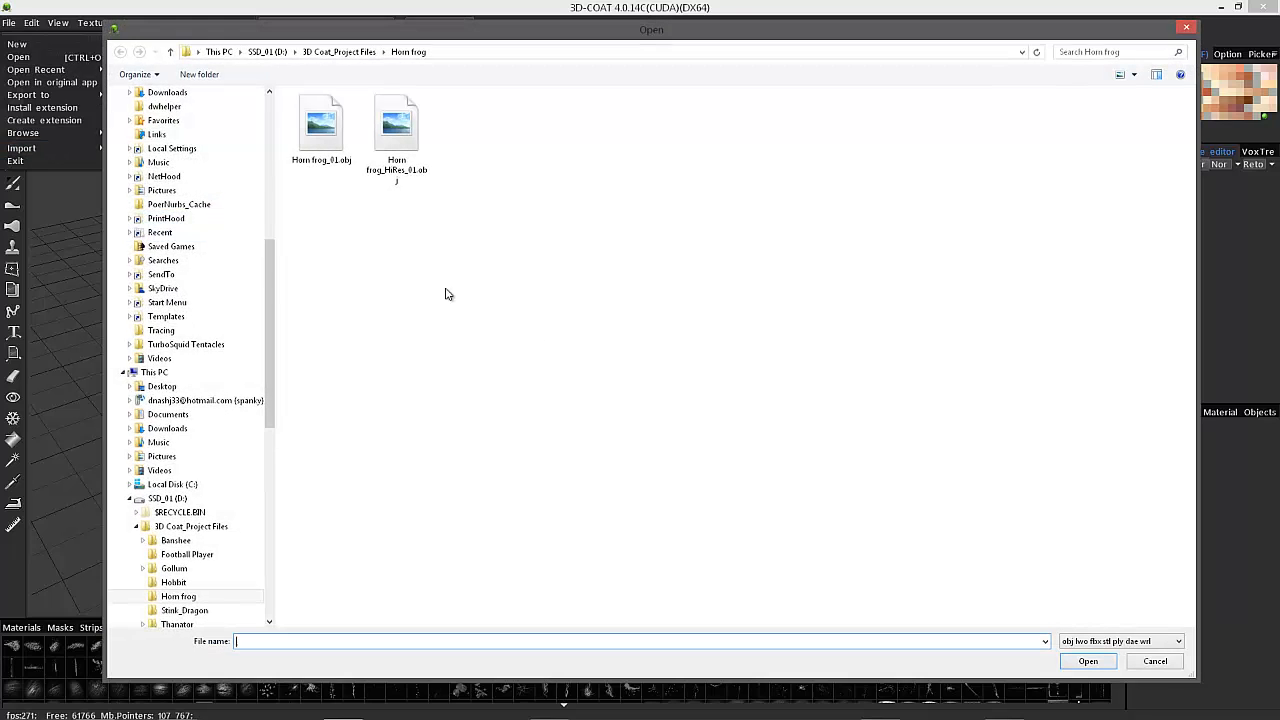
mouse_move(396, 124)
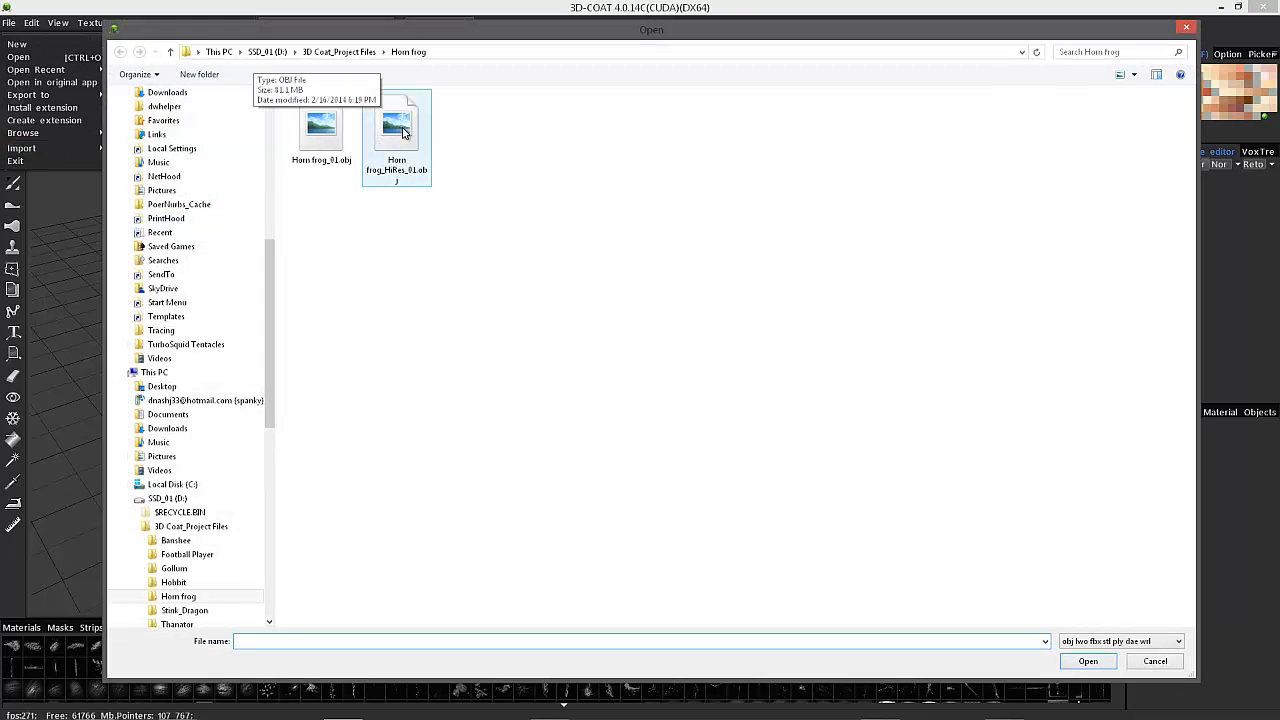
click(1088, 660)
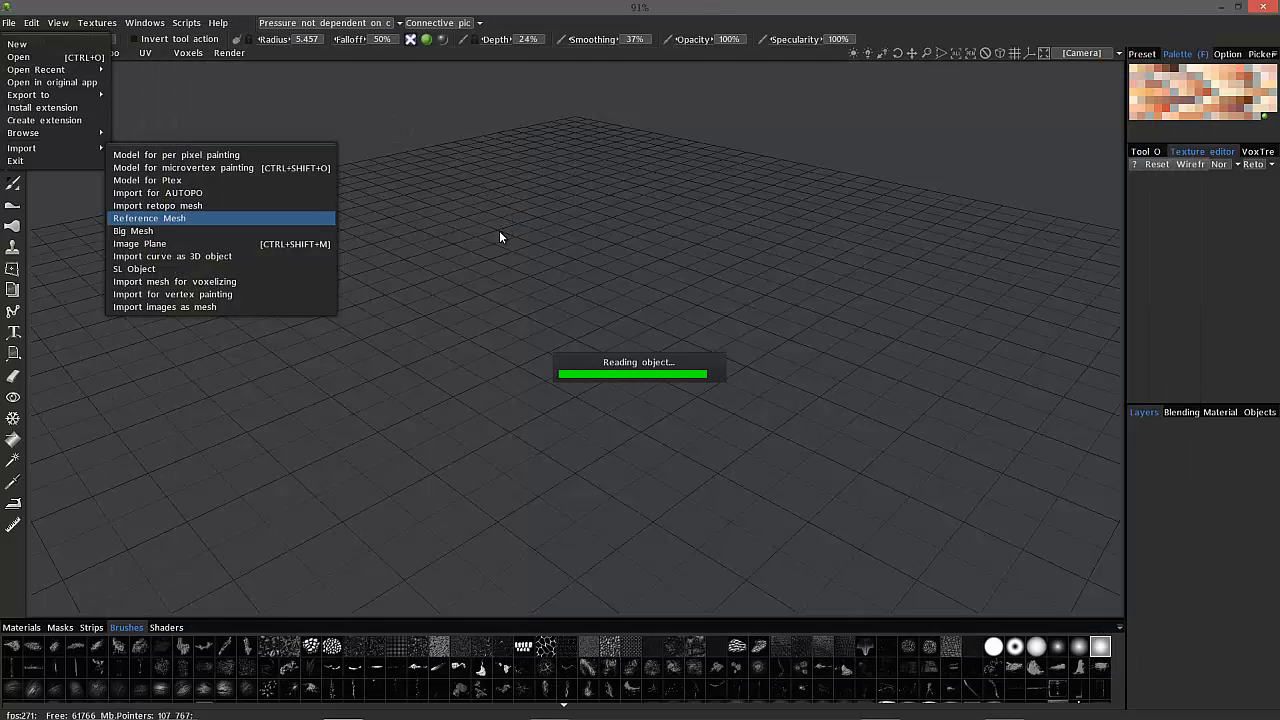
mouse_move(484, 208)
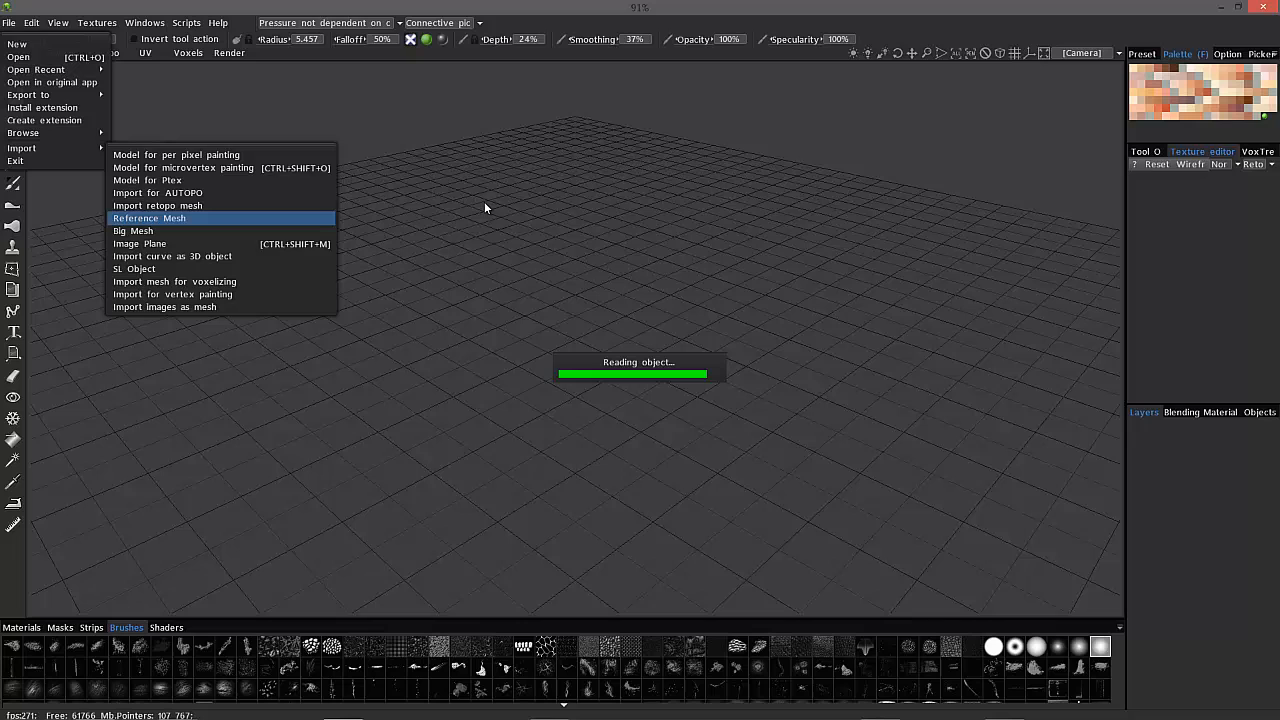
mouse_move(570, 264)
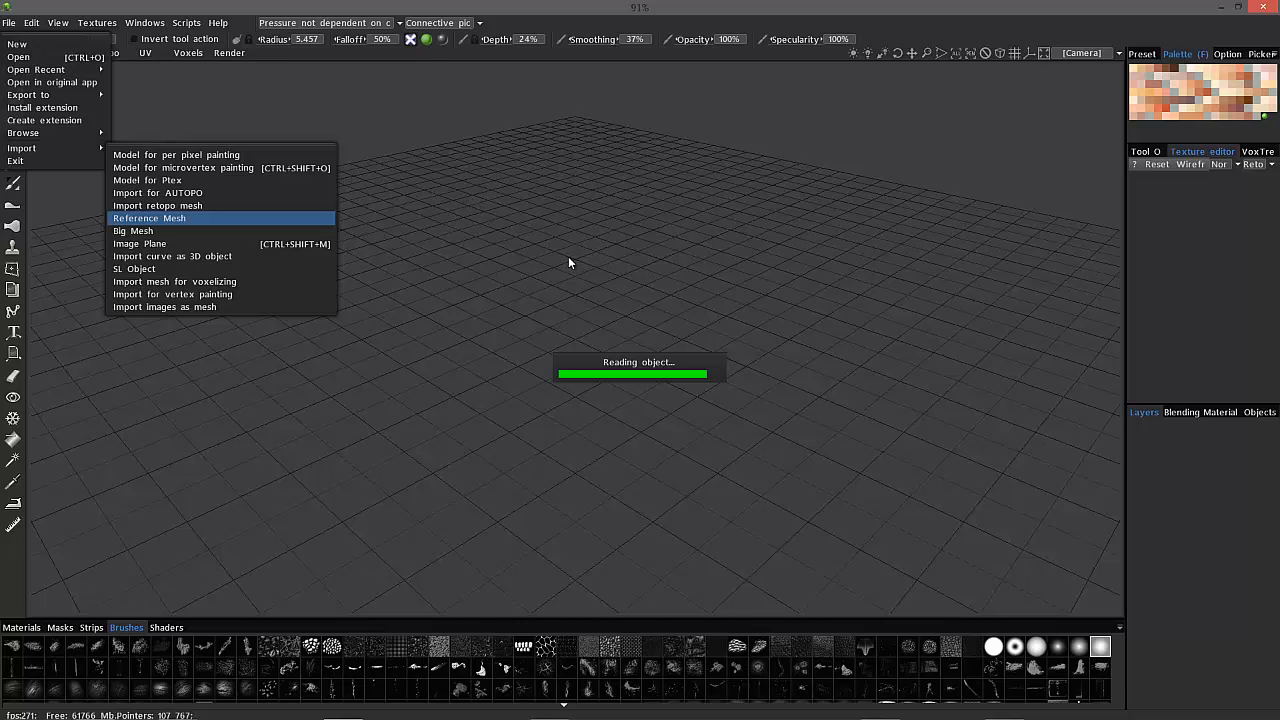
click(148, 218)
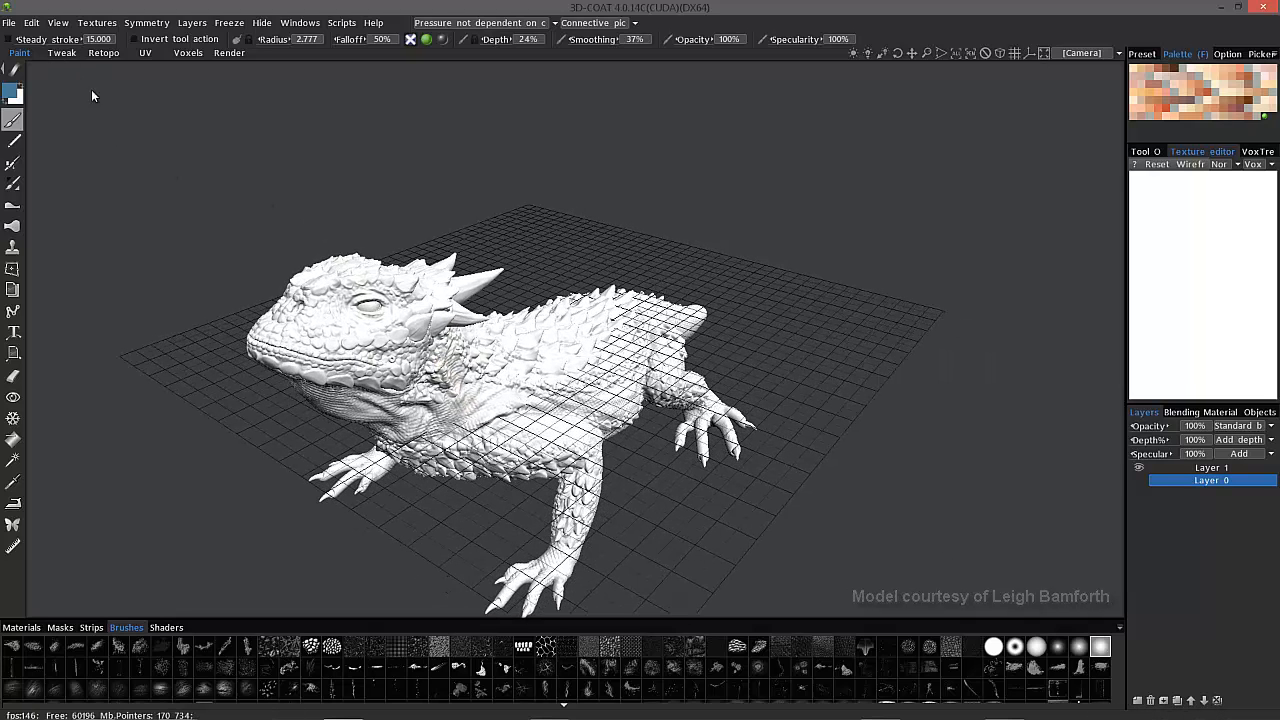
Step: Move the lizard into the Tweak room and orbit to examine its scaly detail from several sides
click(60, 52)
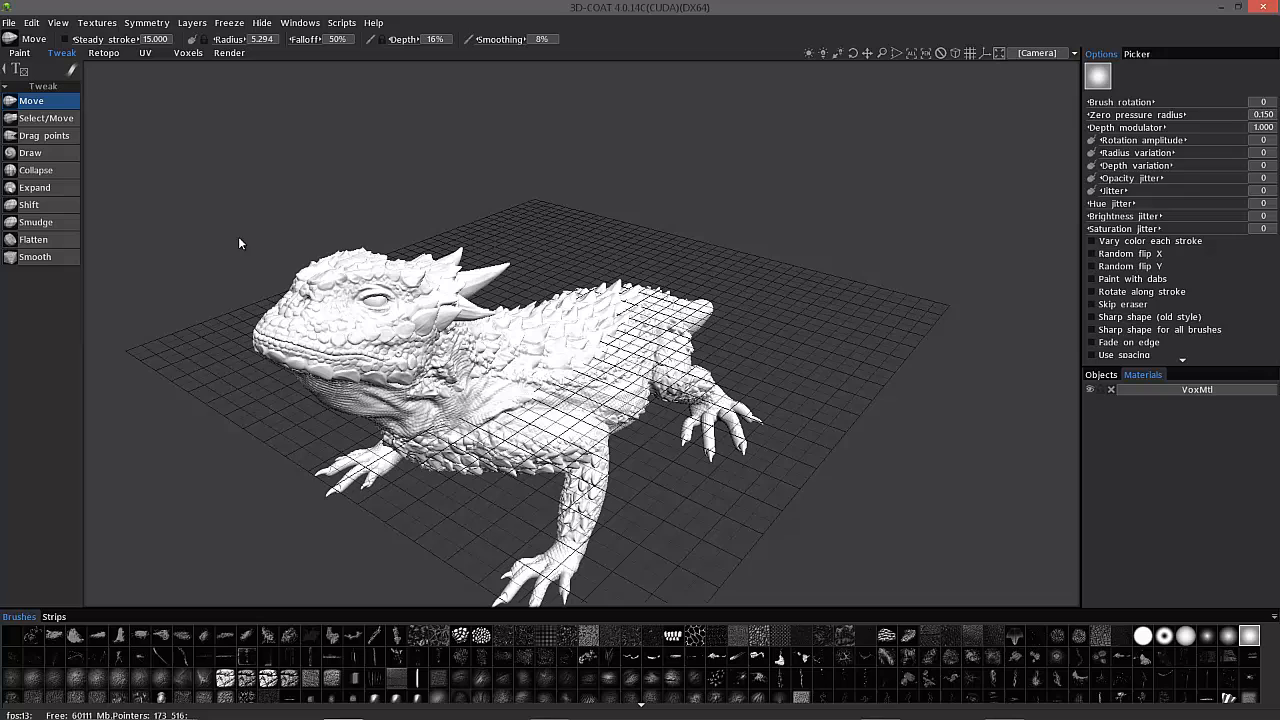
mouse_move(670, 448)
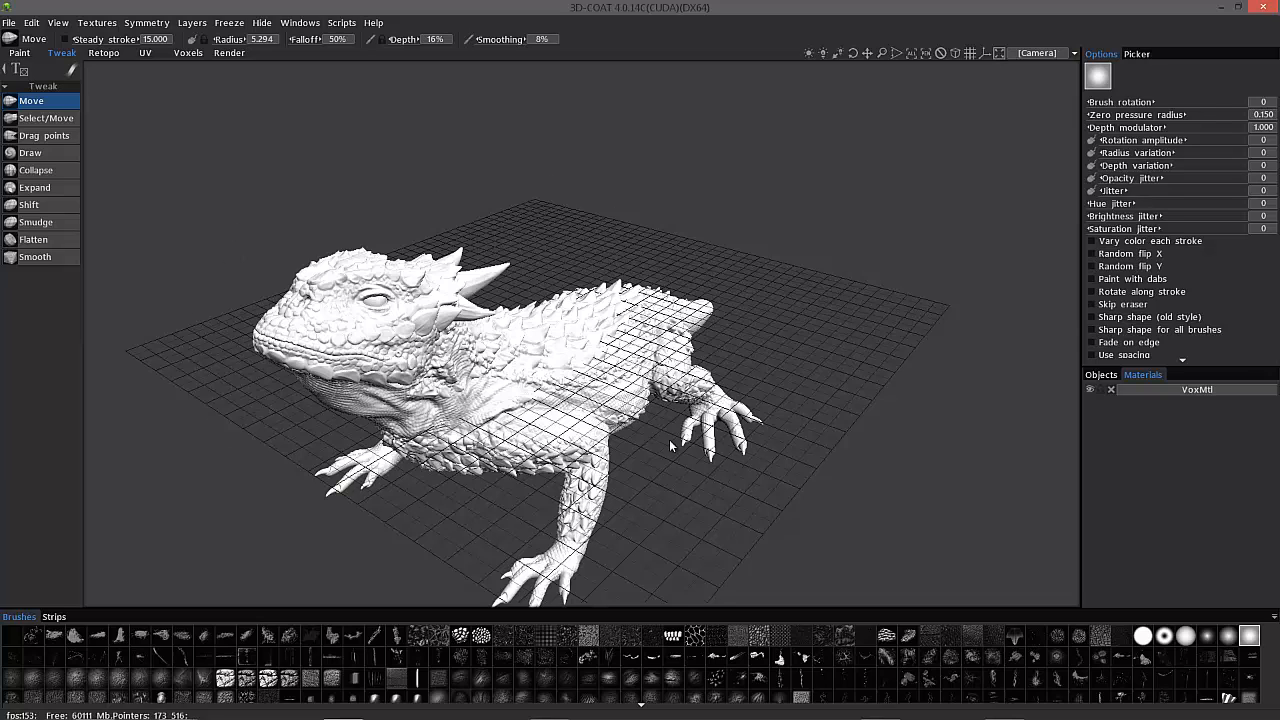
mouse_move(256, 450)
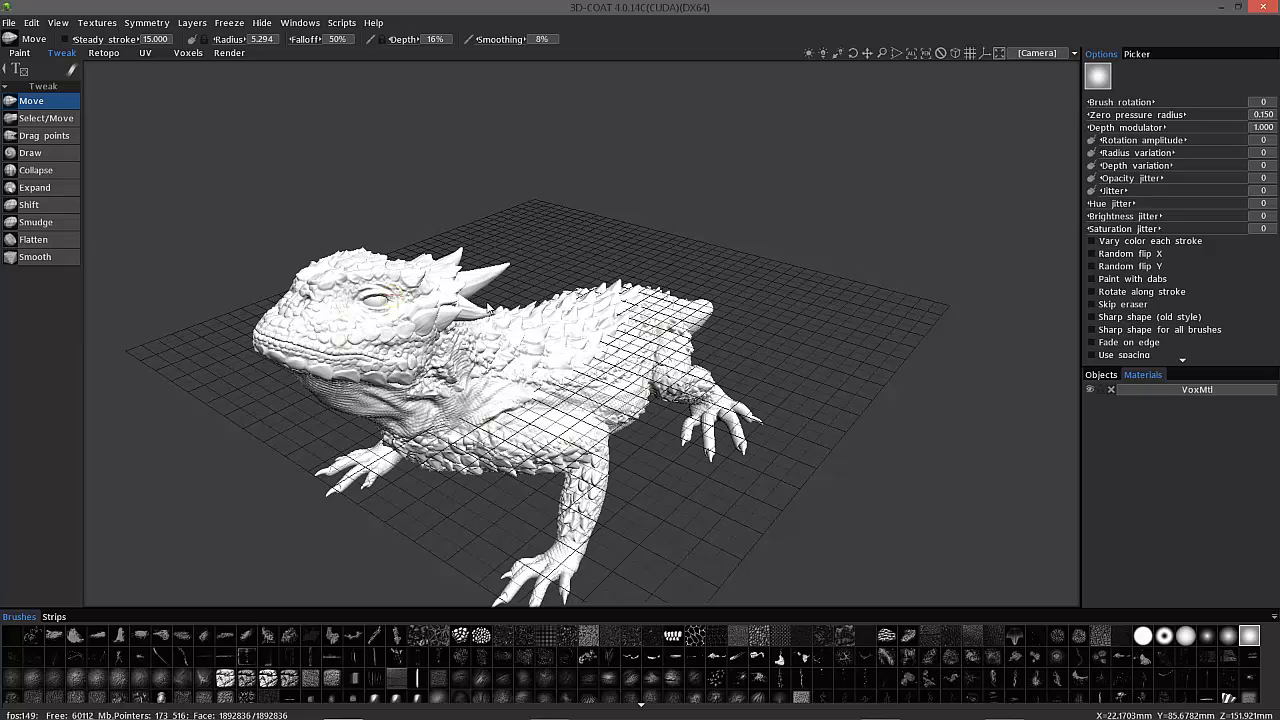
mouse_move(218, 244)
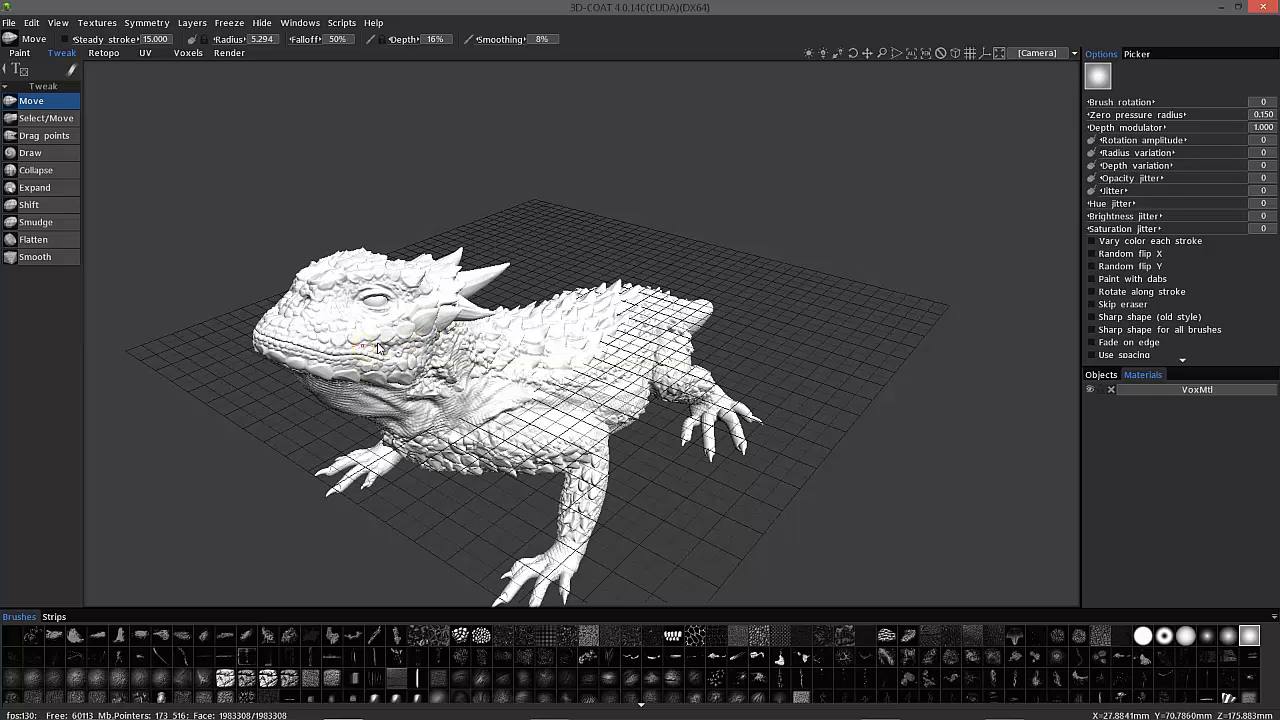
mouse_move(136, 194)
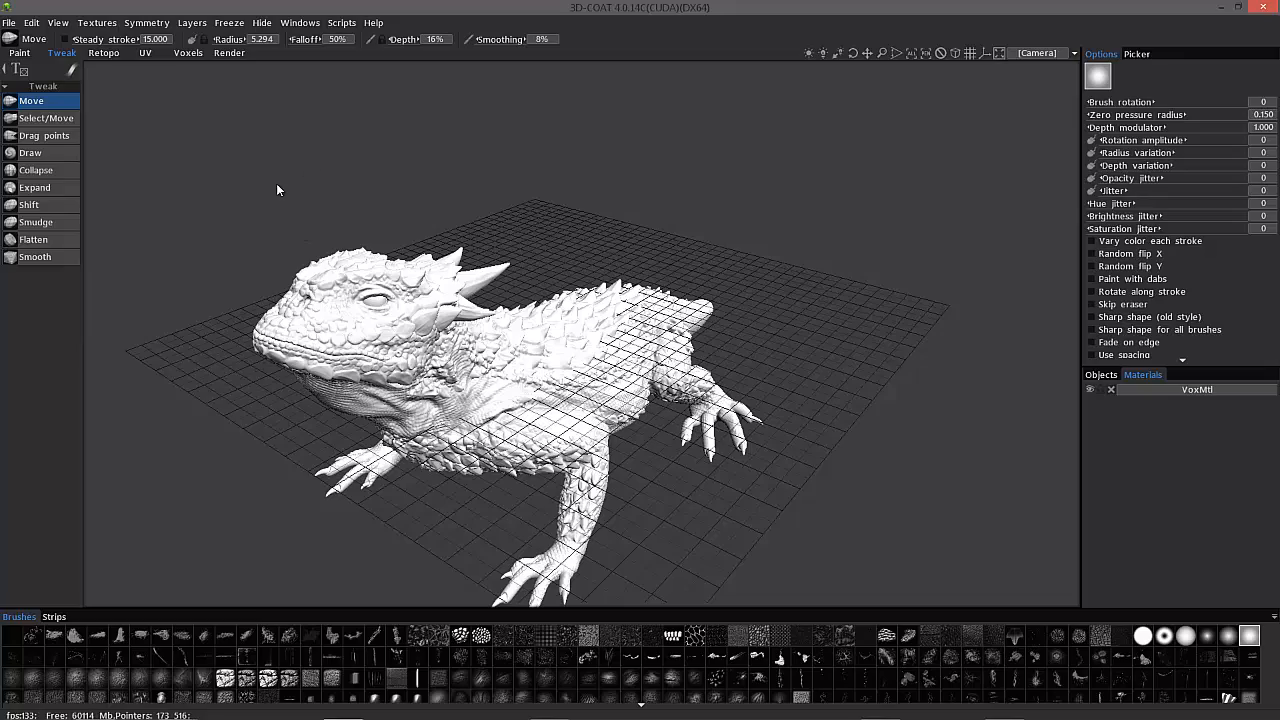
mouse_move(200, 272)
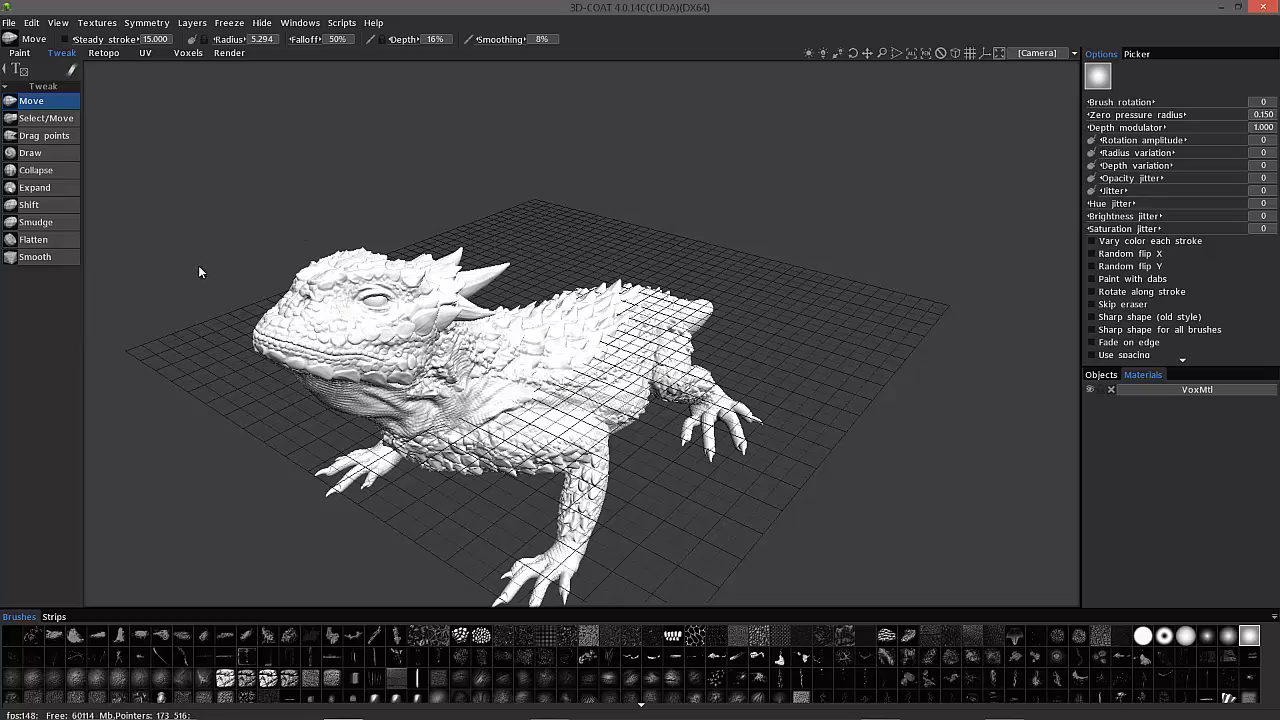
drag(200, 270, 564, 380)
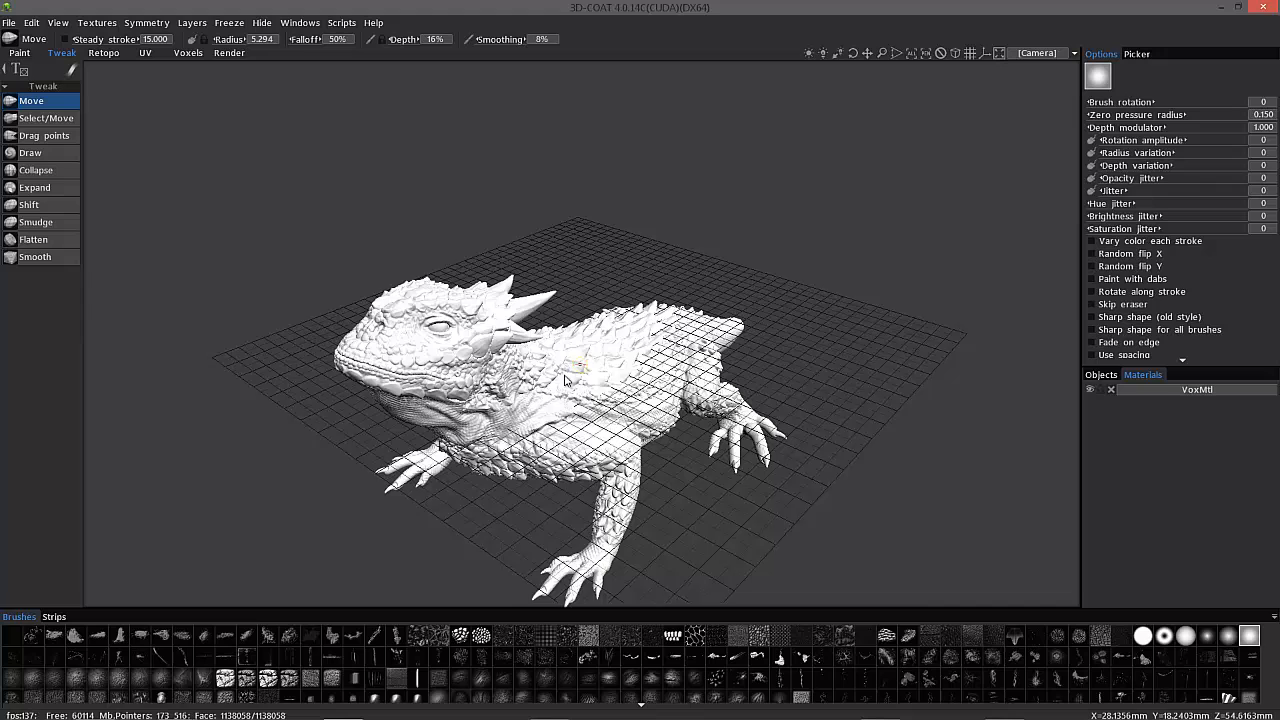
drag(564, 380, 404, 380)
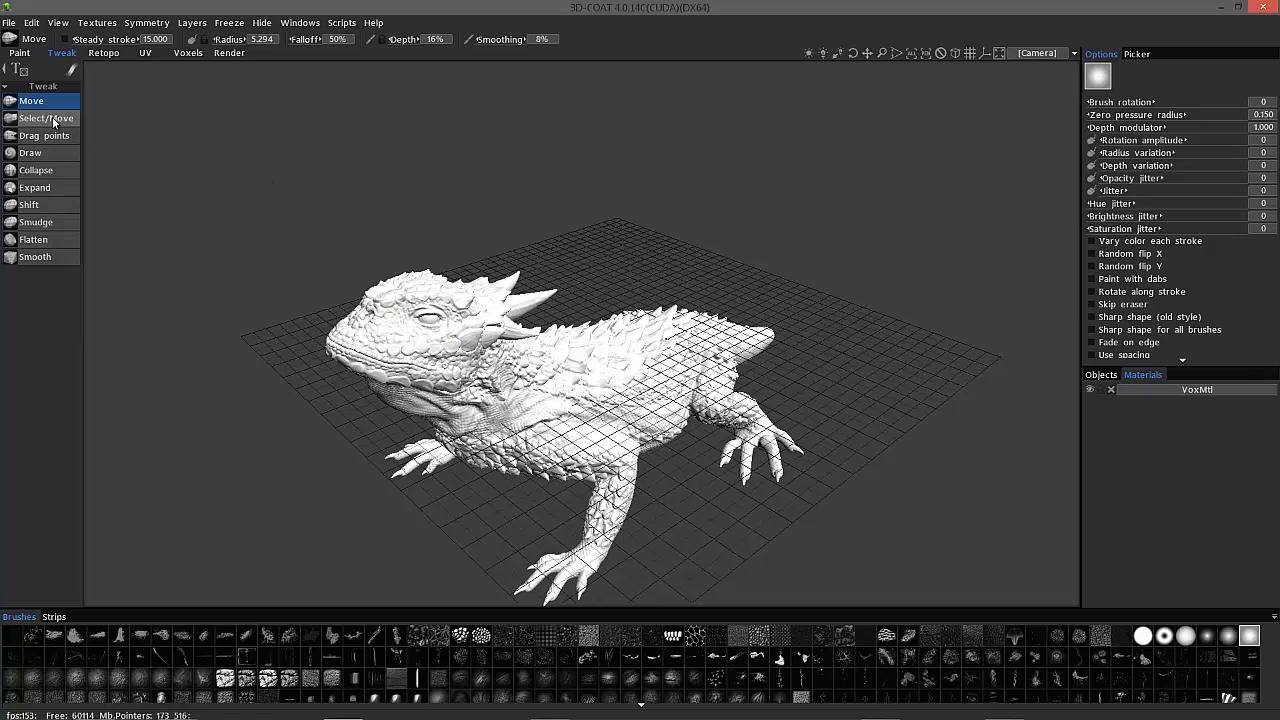
Step: Activate the Select/Move tweak tool with pen-or-rectangle selection mode
click(46, 118)
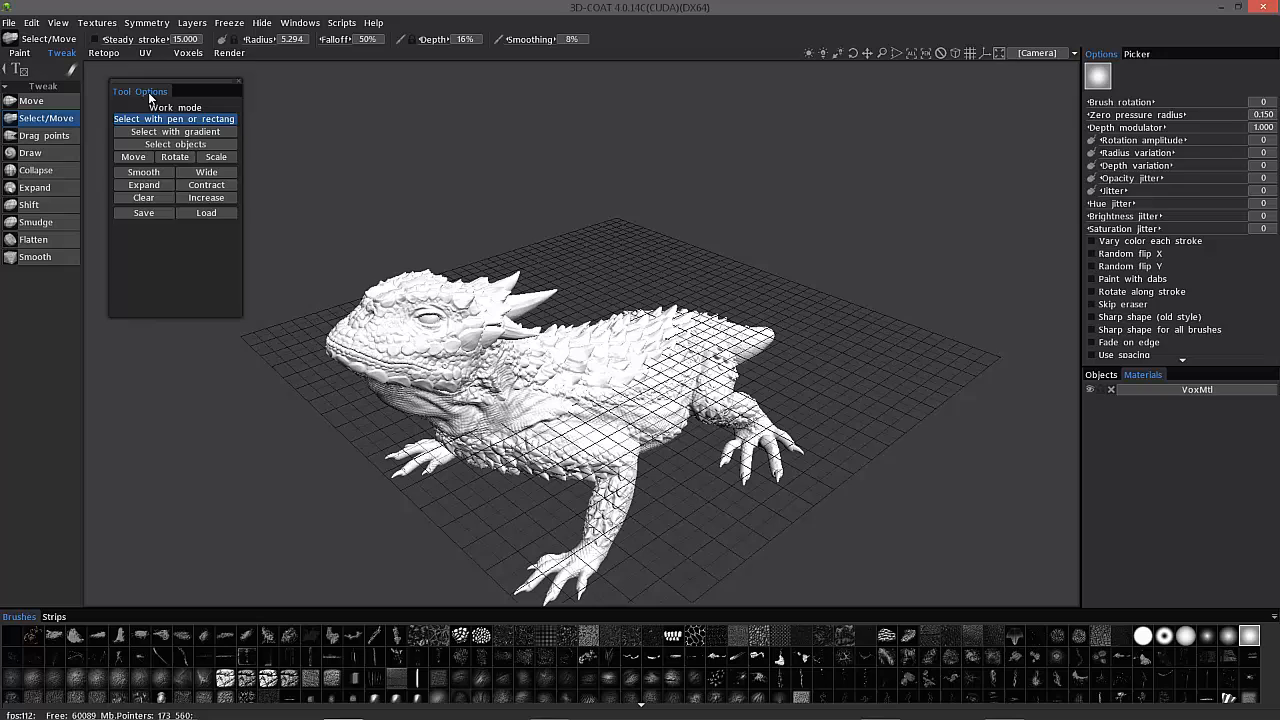
mouse_move(206, 212)
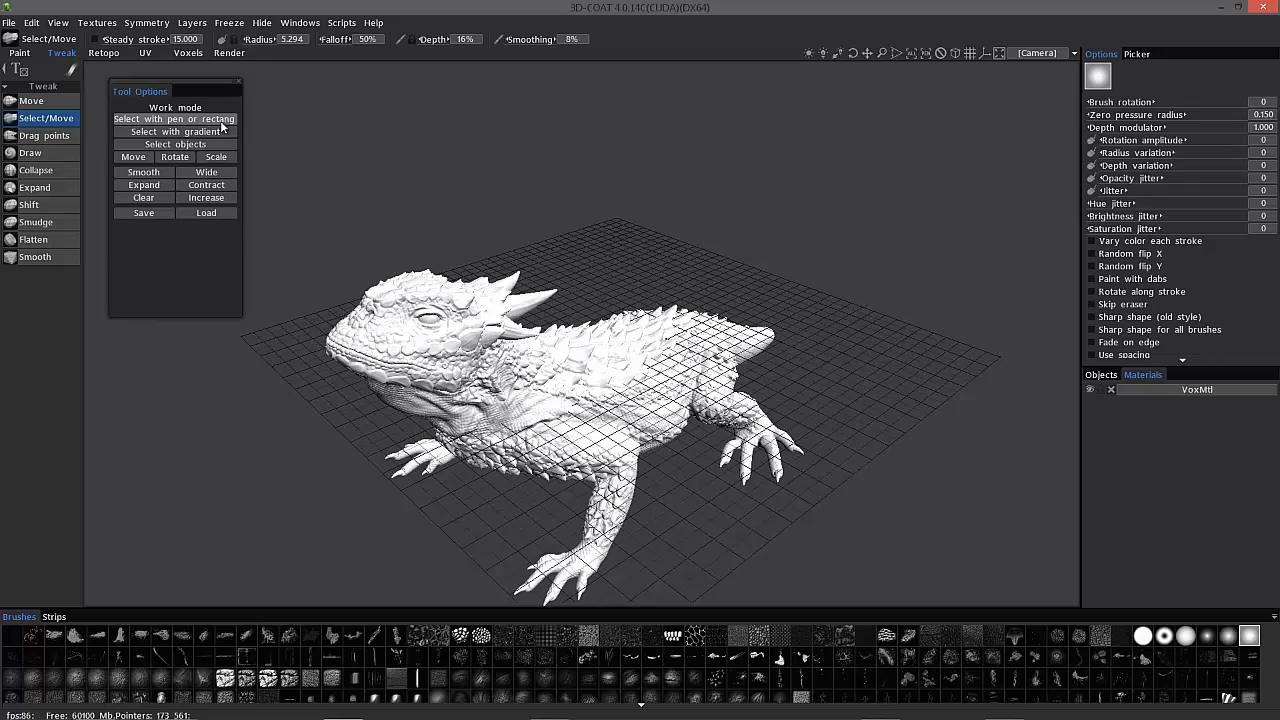
click(174, 118)
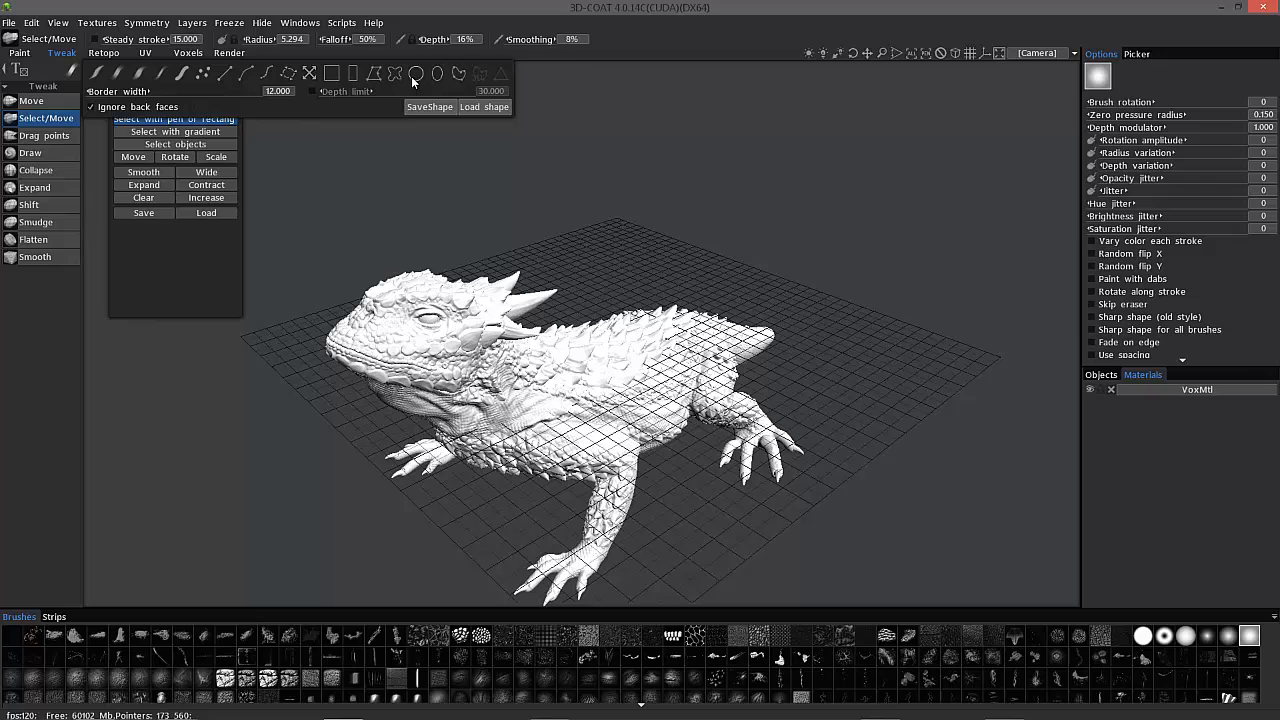
mouse_move(416, 72)
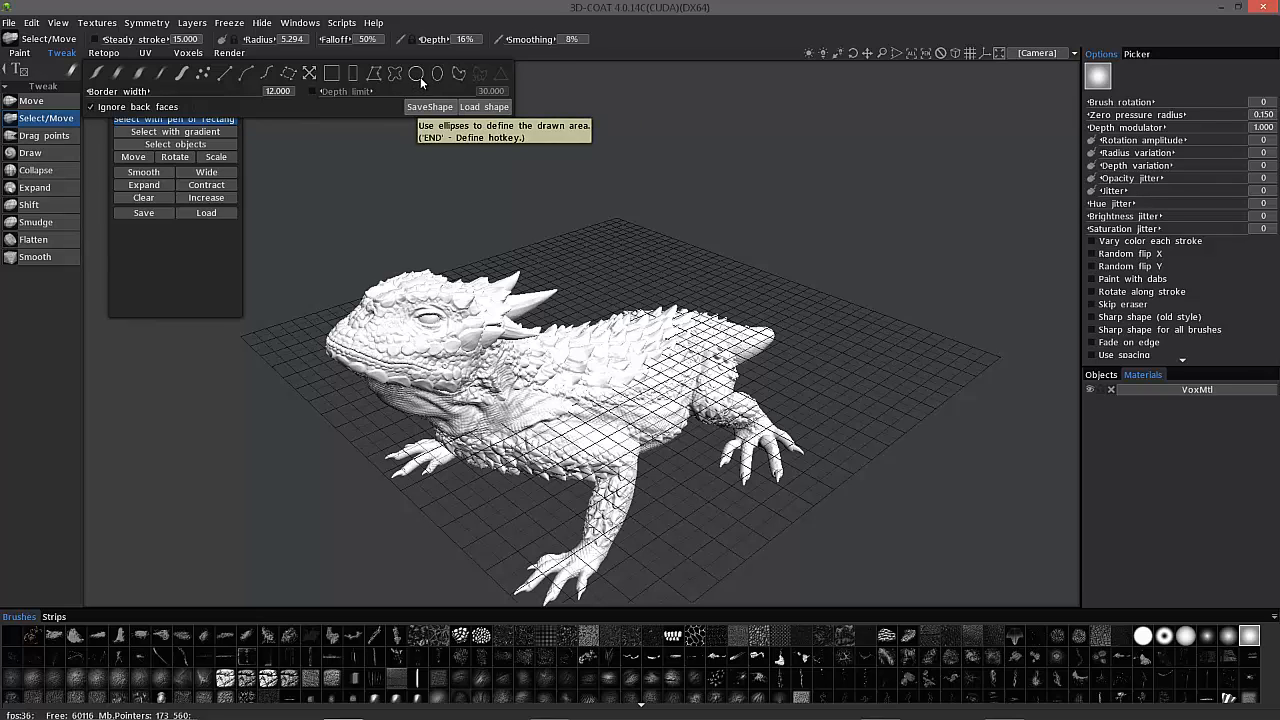
mouse_move(212, 76)
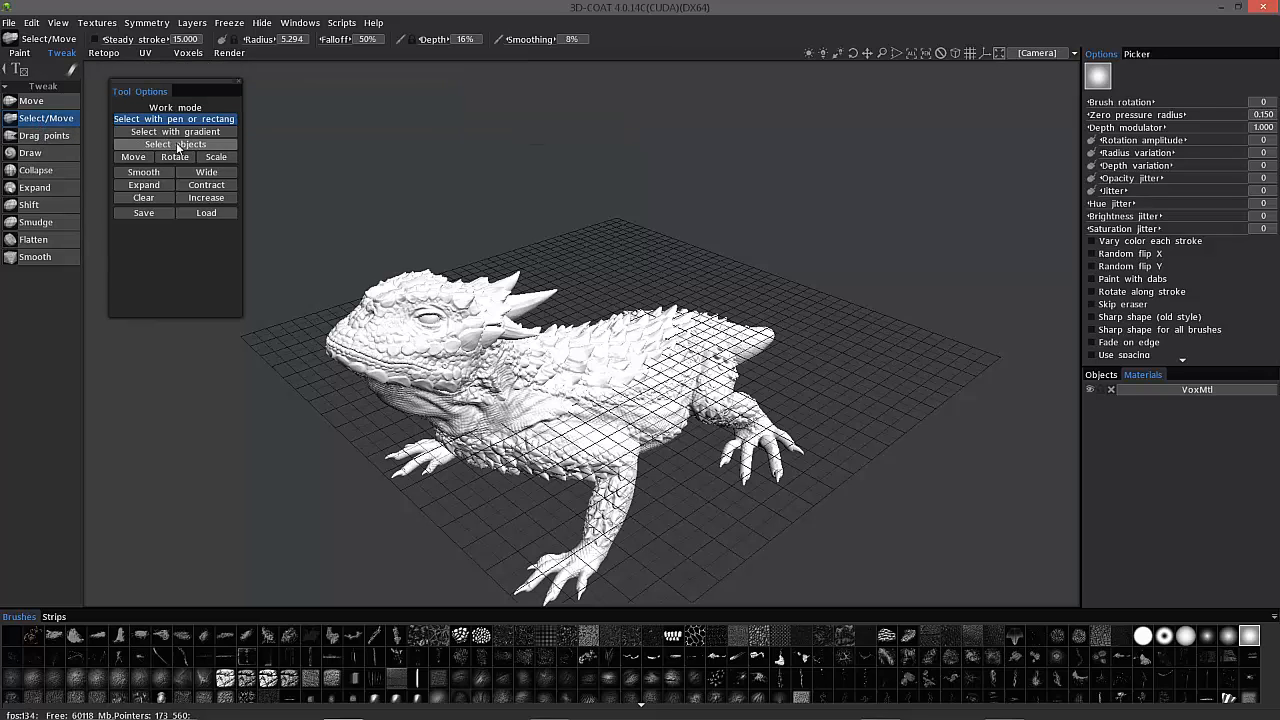
mouse_move(444, 304)
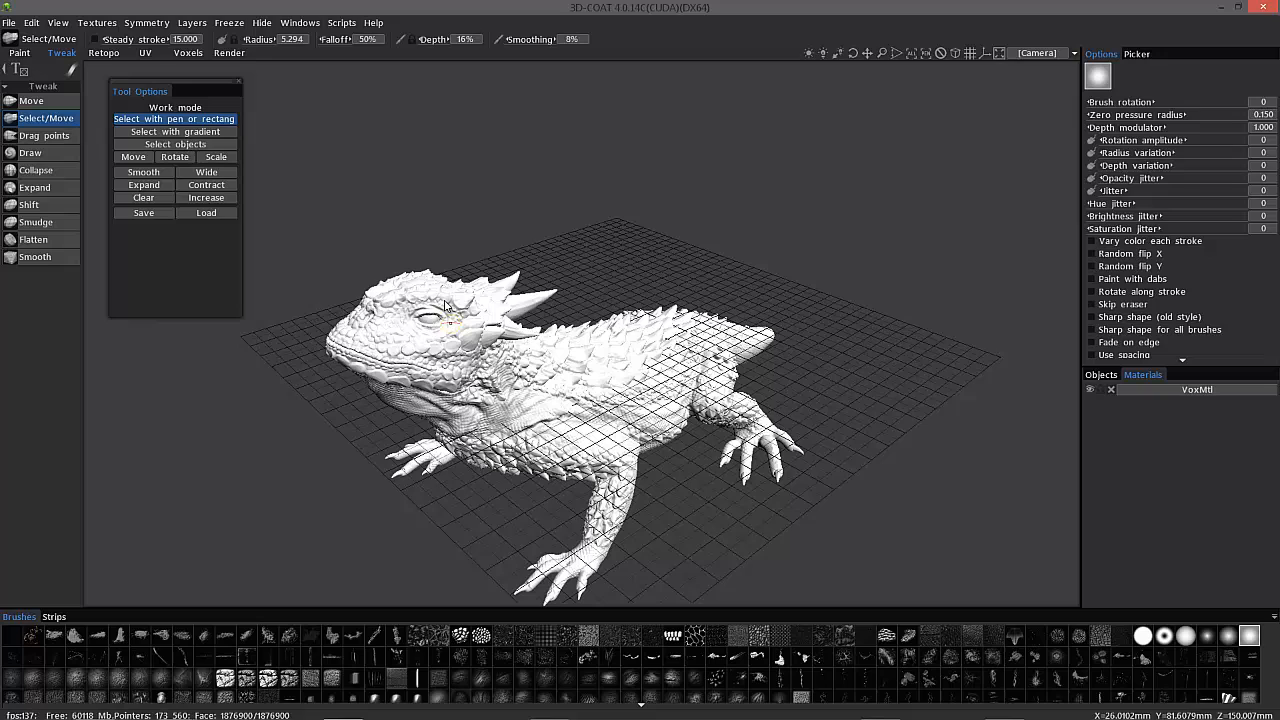
mouse_move(174, 132)
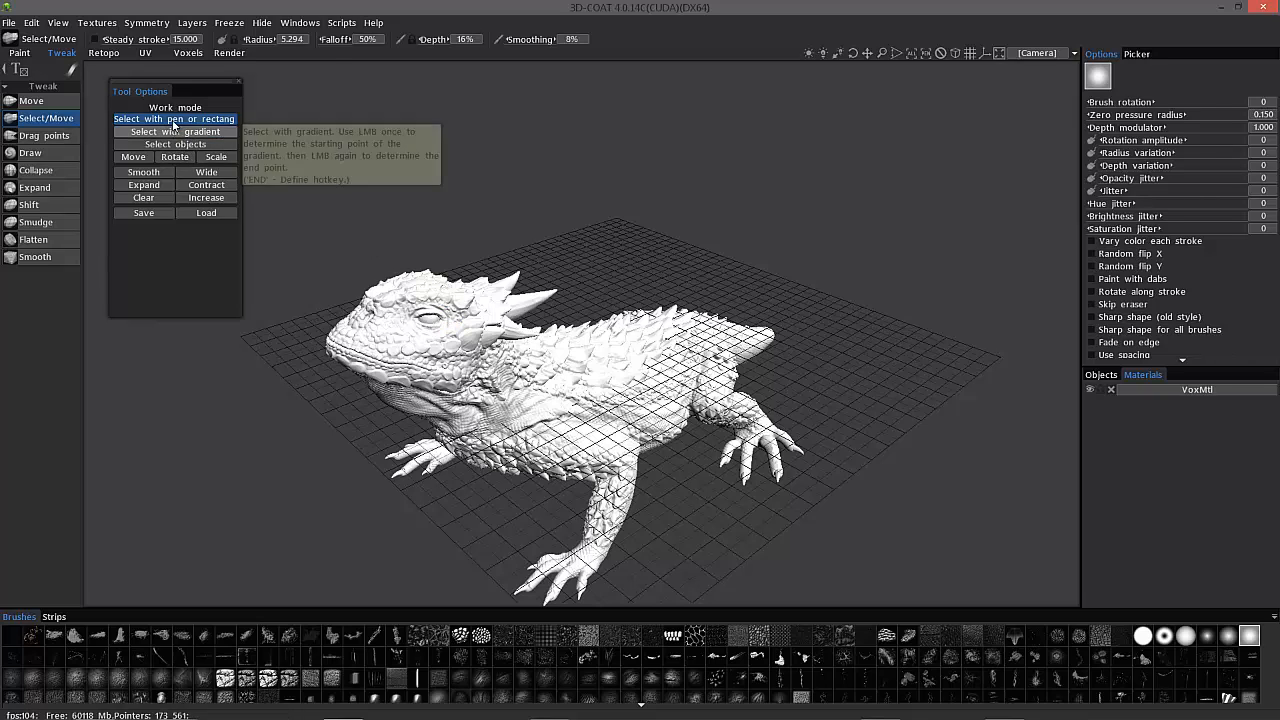
mouse_move(176, 144)
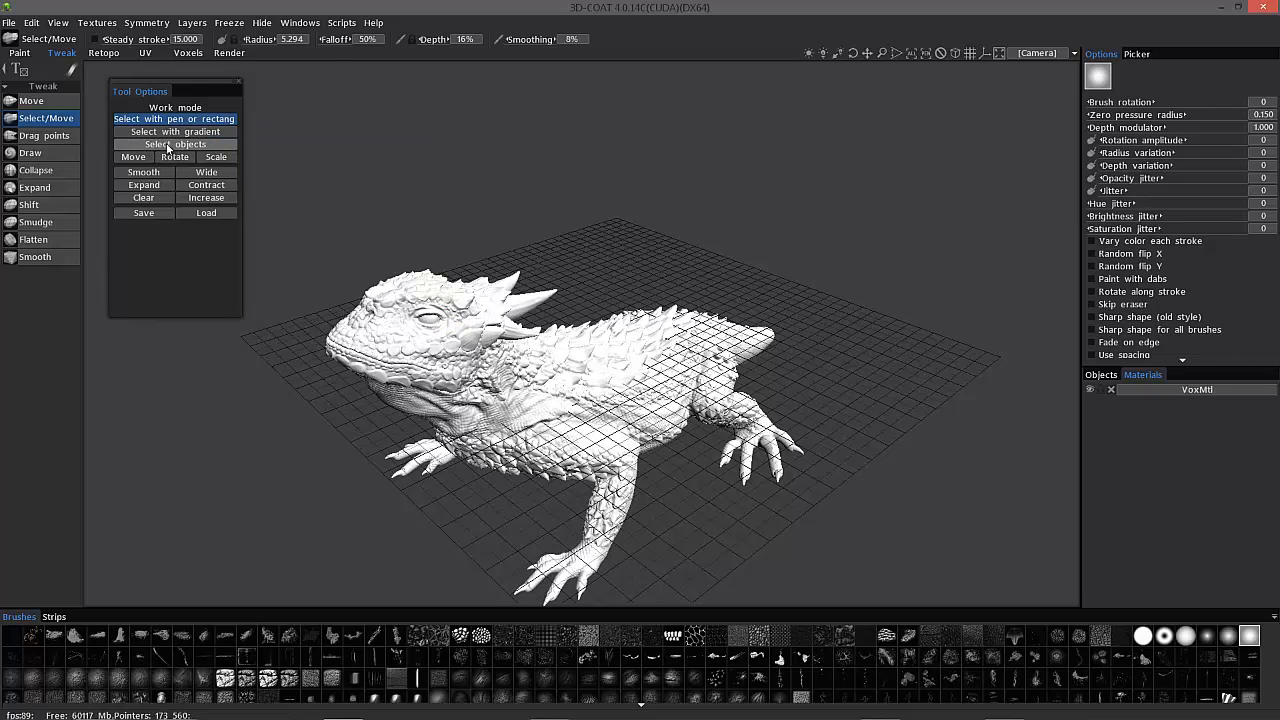
Step: Return to the Paint room with the lizard mesh displayed
click(176, 144)
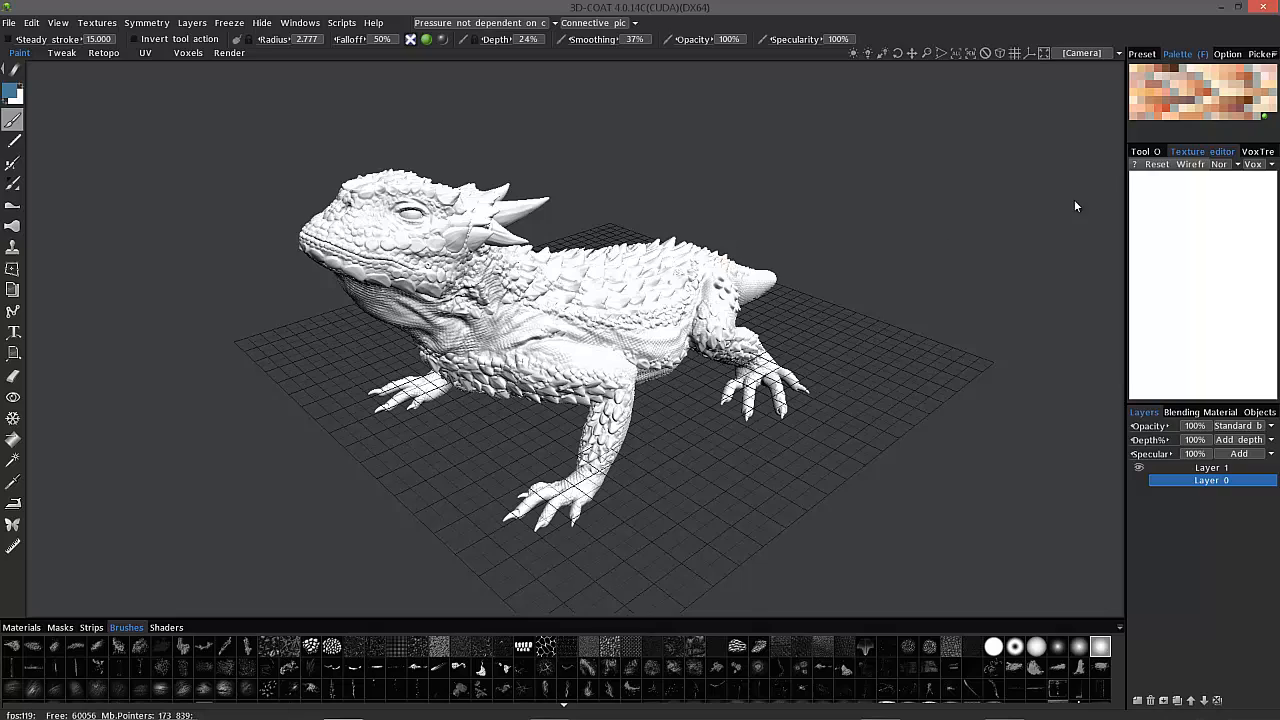
click(1256, 152)
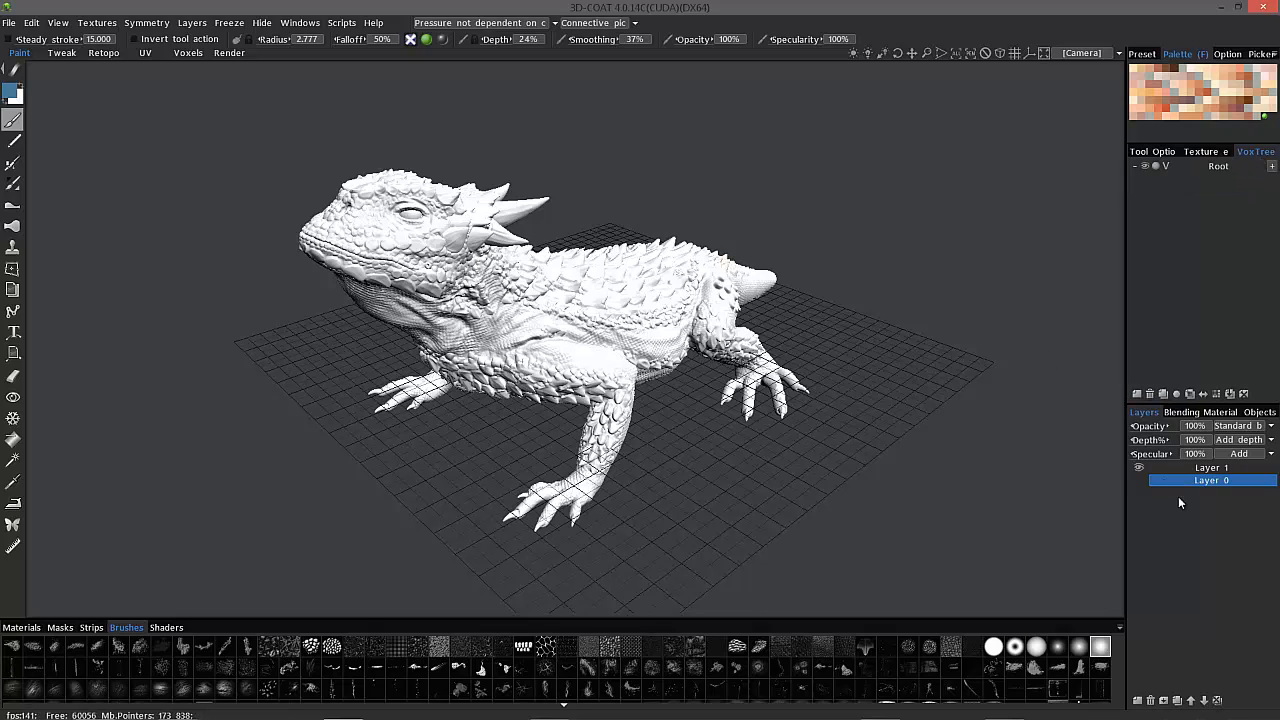
click(1212, 468)
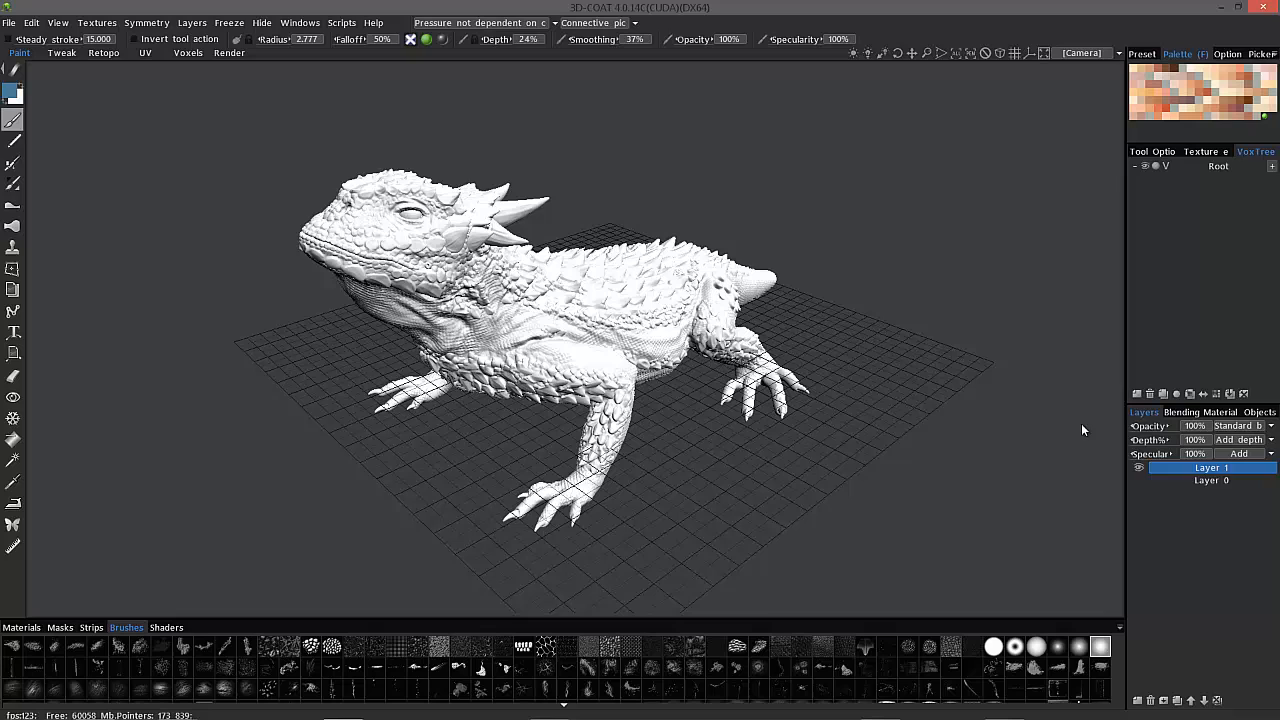
mouse_move(448, 294)
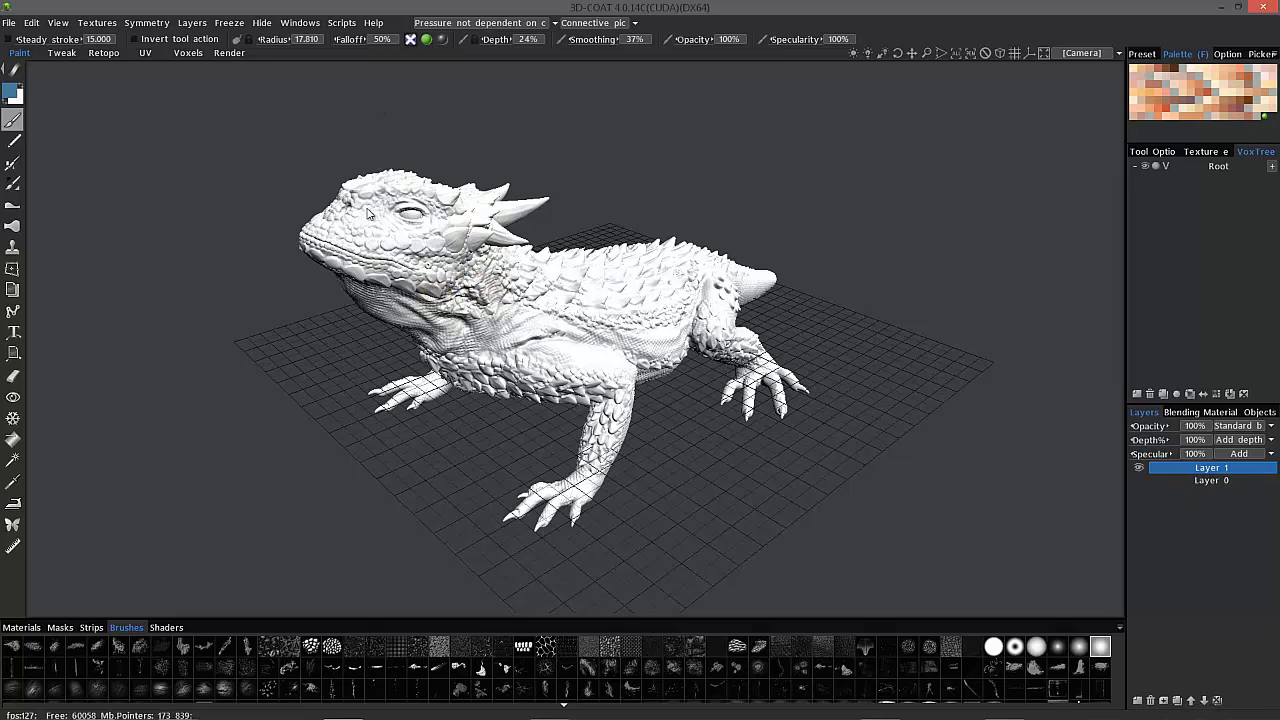
mouse_move(204, 246)
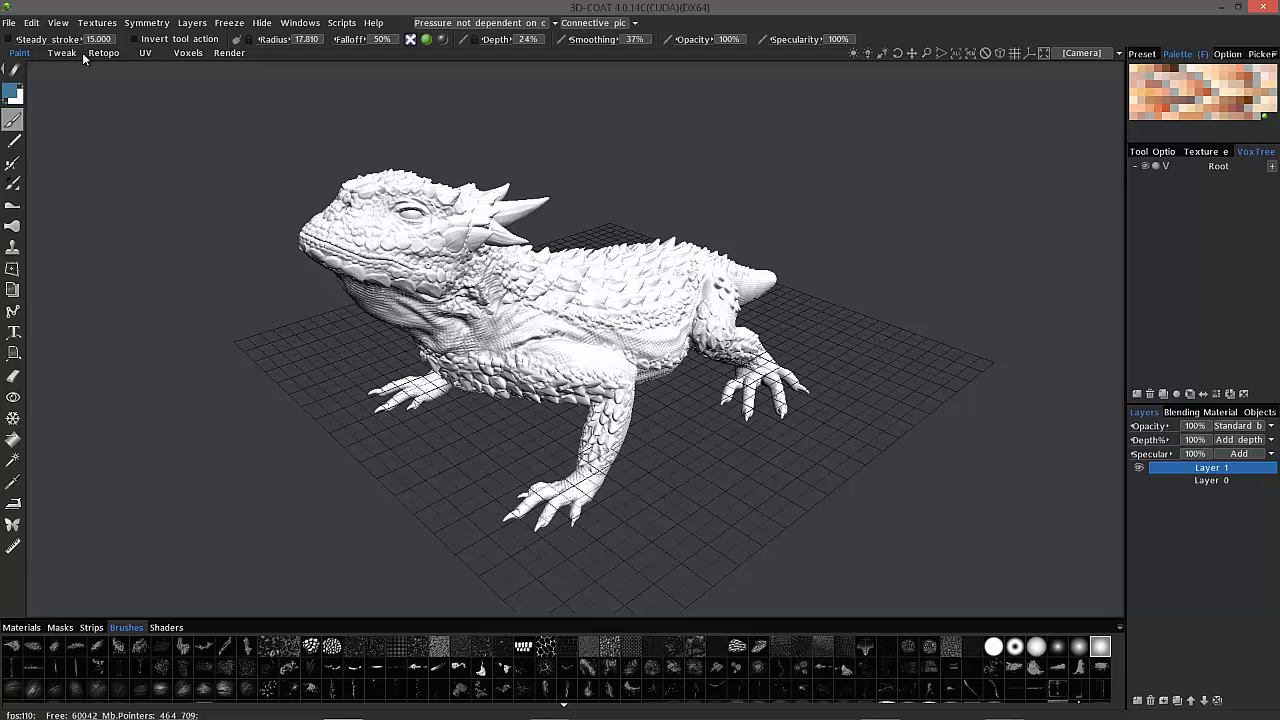
mouse_move(264, 148)
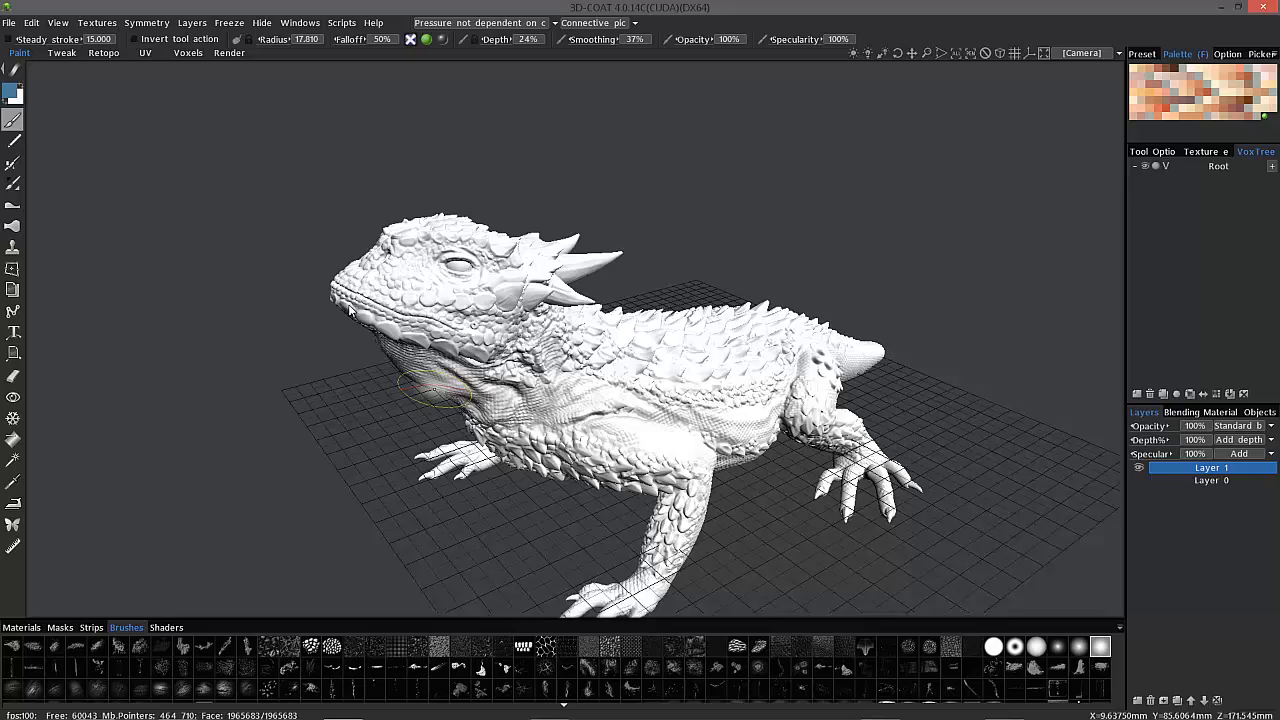
Step: Enter the Retopo room and lay a first strip of quads on the lizard's cheek with the Strokes tool
click(104, 52)
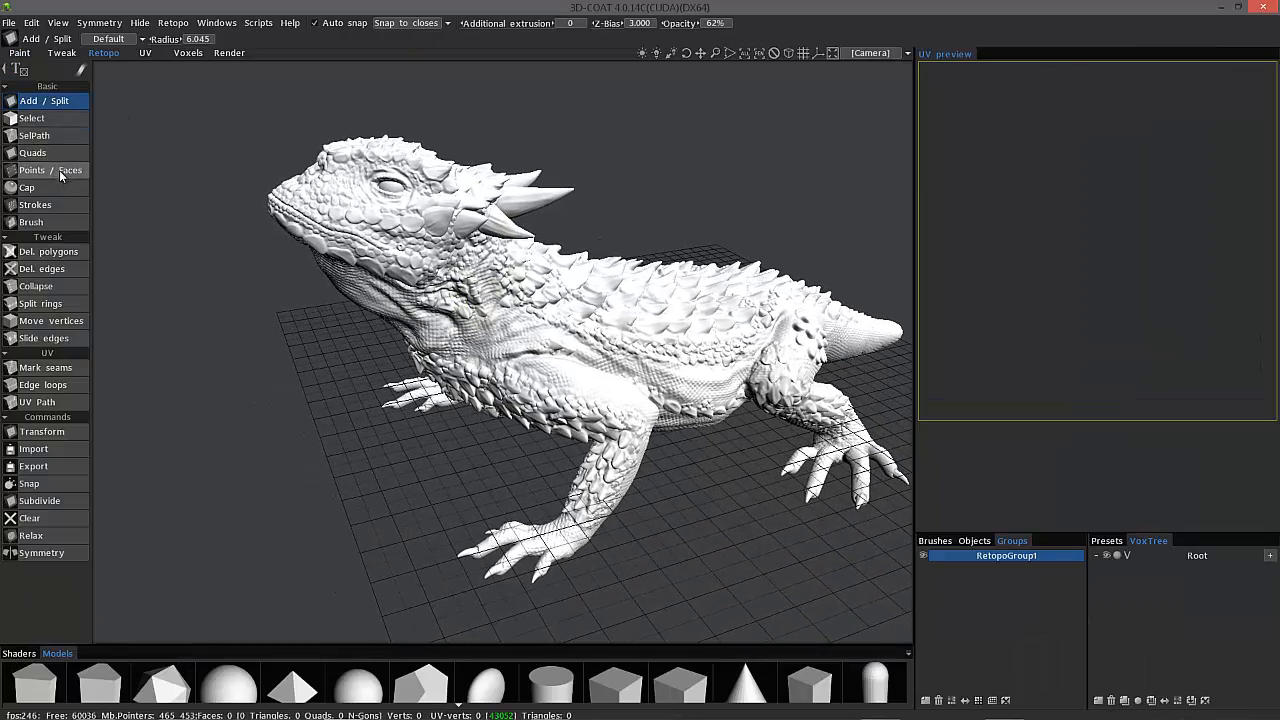
click(36, 204)
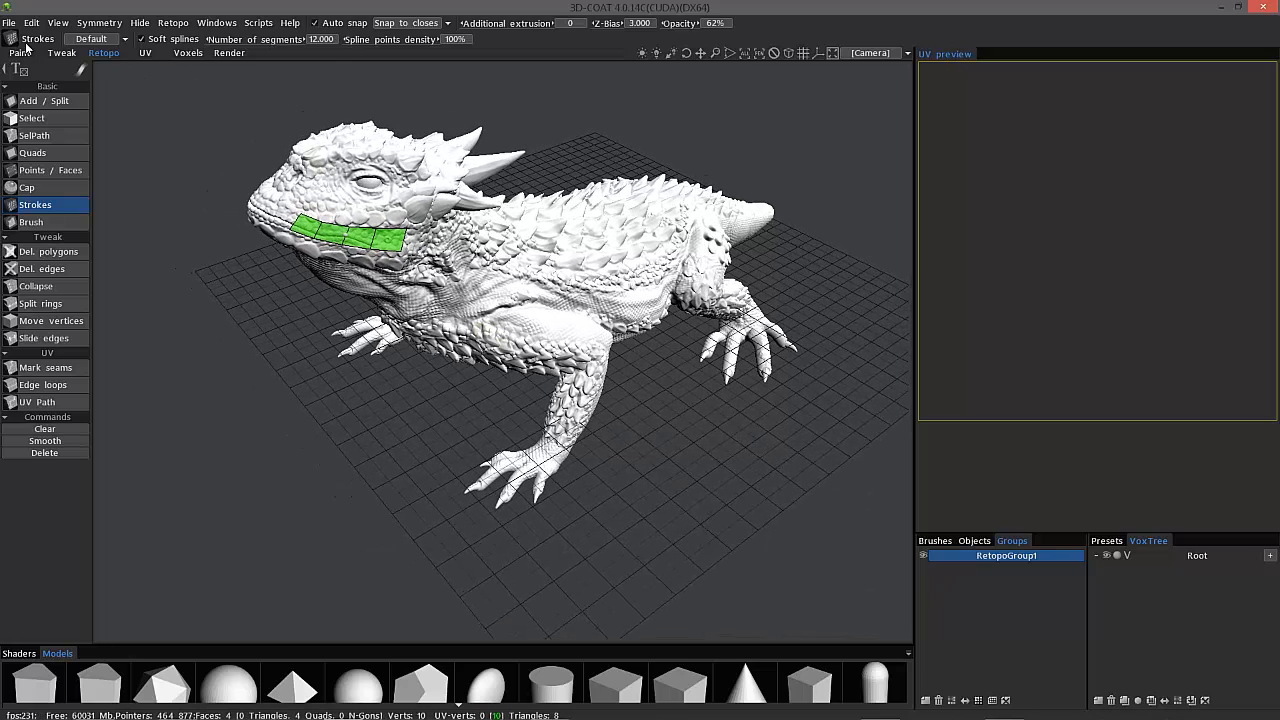
Step: Start a new scene via File > New, bringing up the voxel sculpting primitives dialog
click(8, 24)
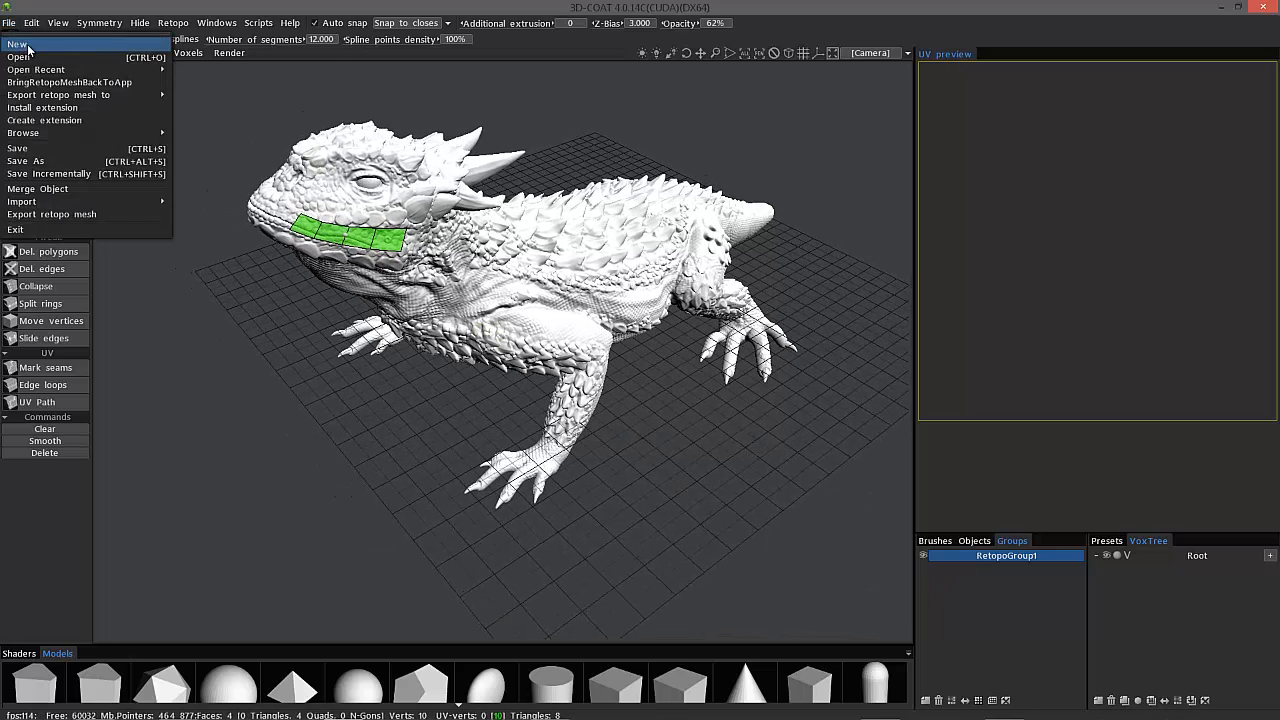
click(640, 304)
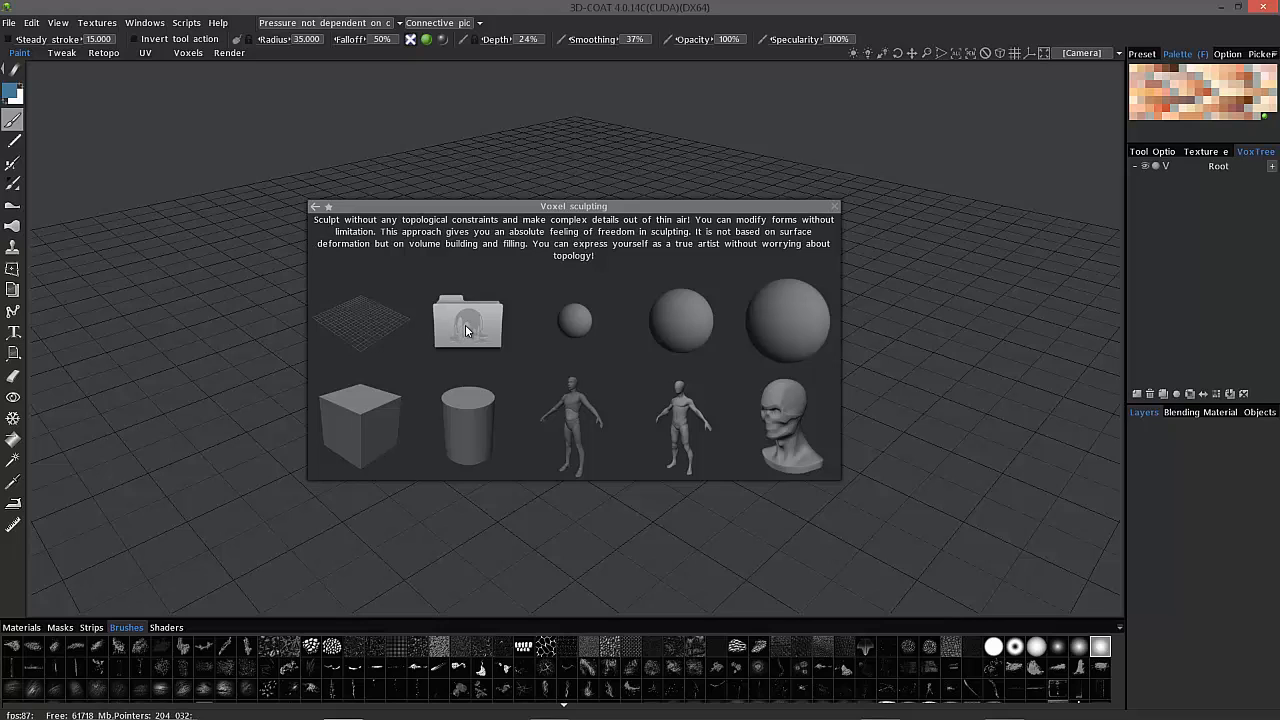
Step: Load the HiRes horned frog OBJ from the voxel start dialog's folder icon
click(466, 320)
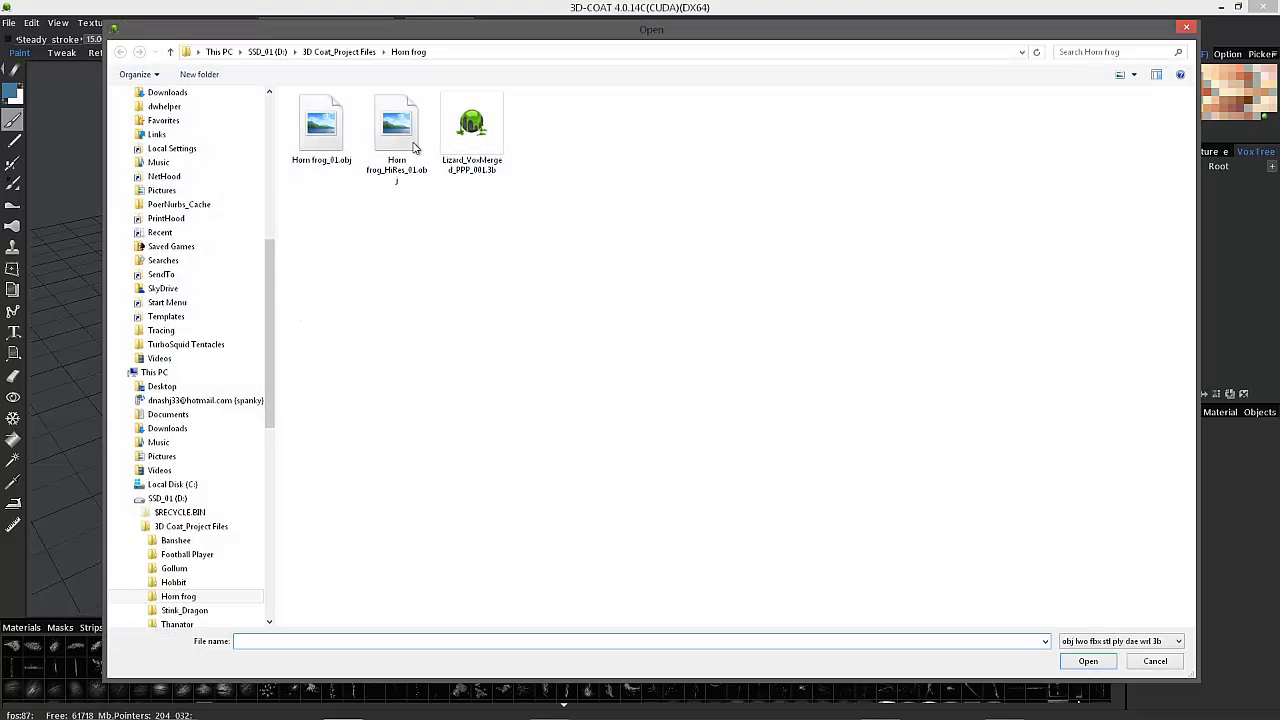
click(396, 124)
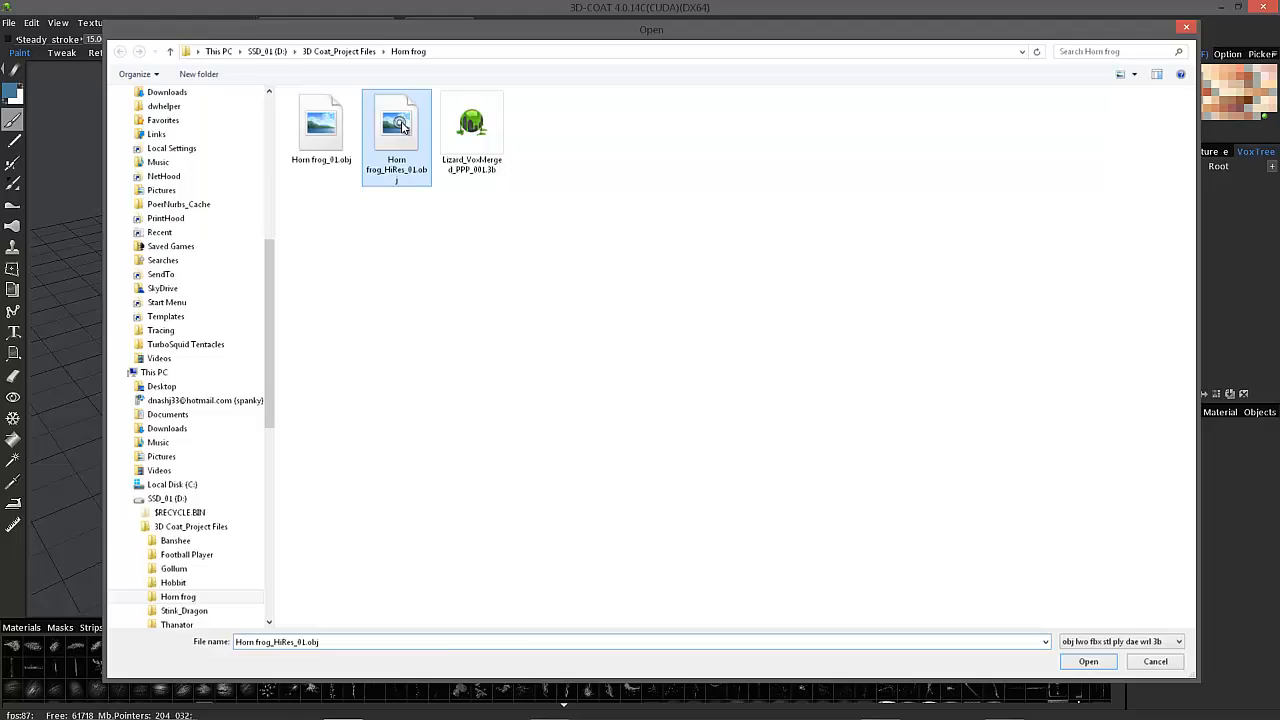
click(1088, 660)
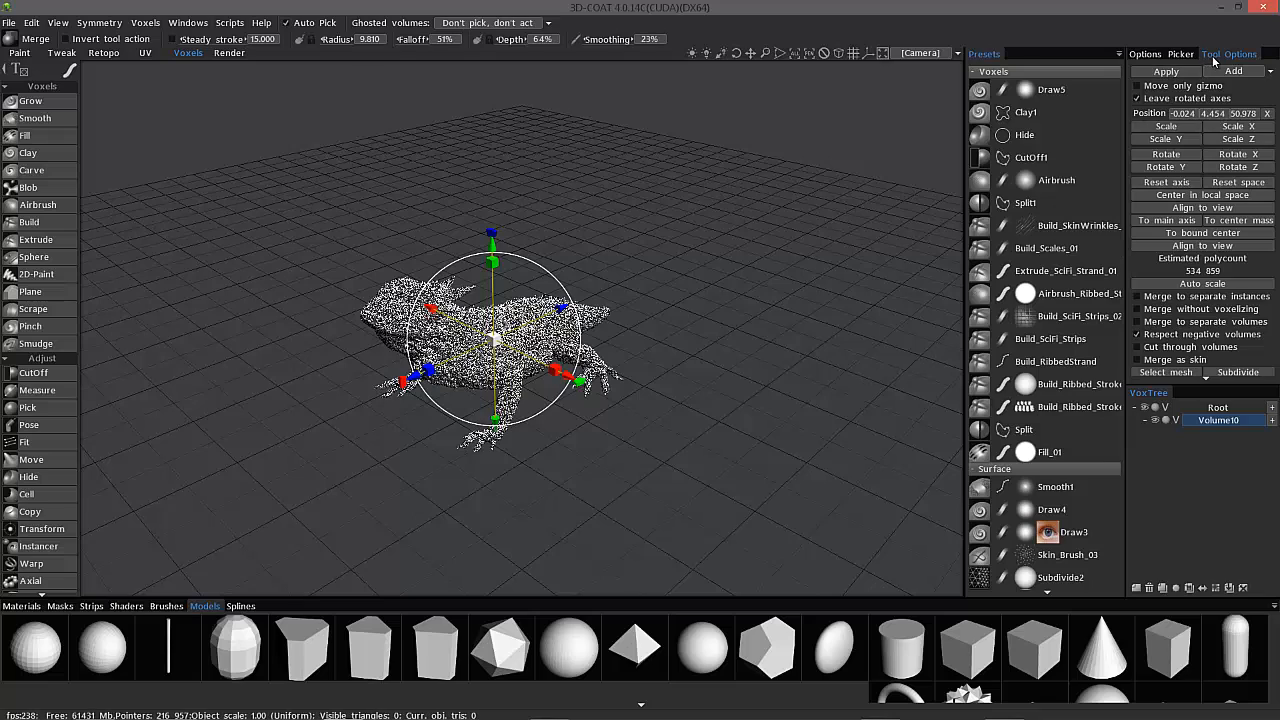
mouse_move(1200, 228)
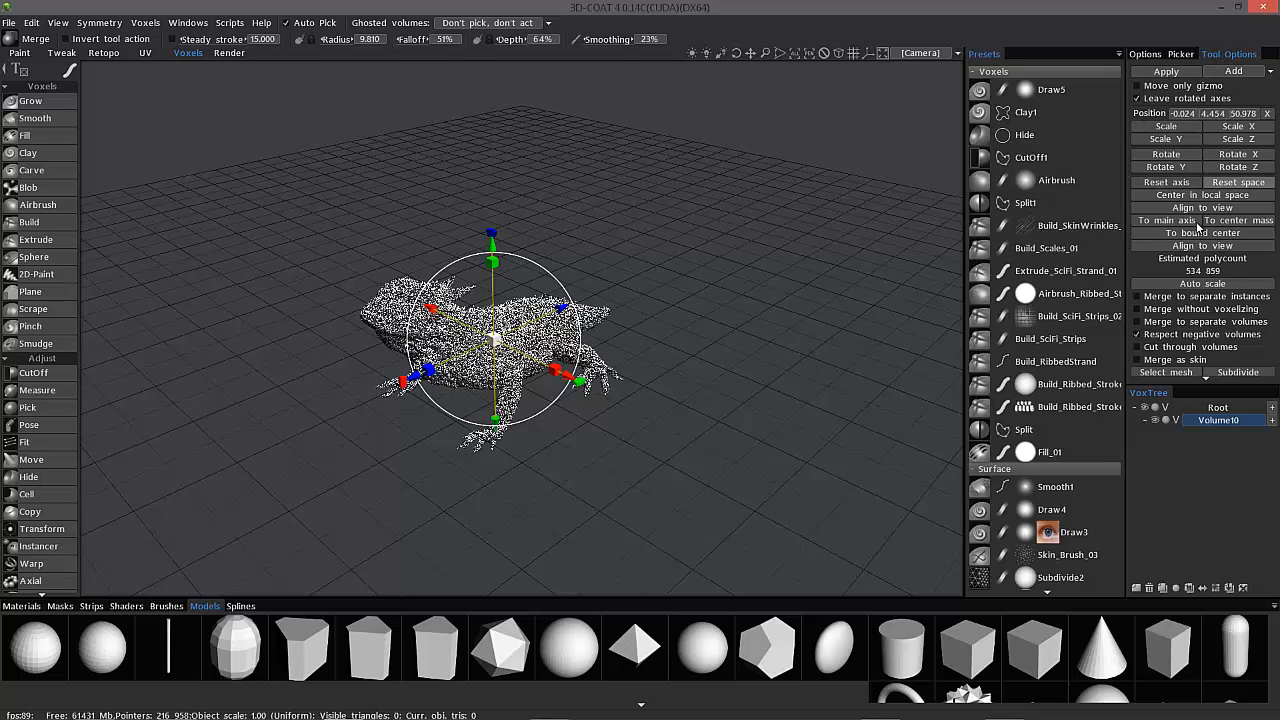
mouse_move(1200, 388)
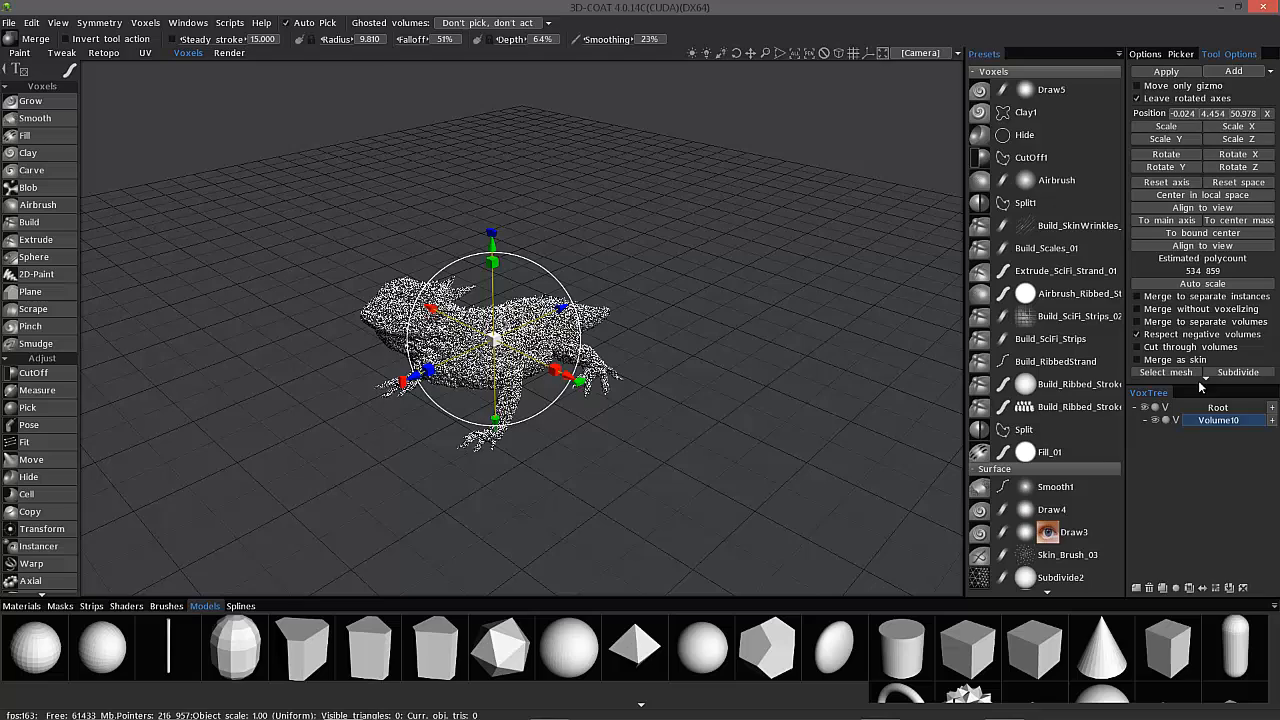
mouse_move(488, 224)
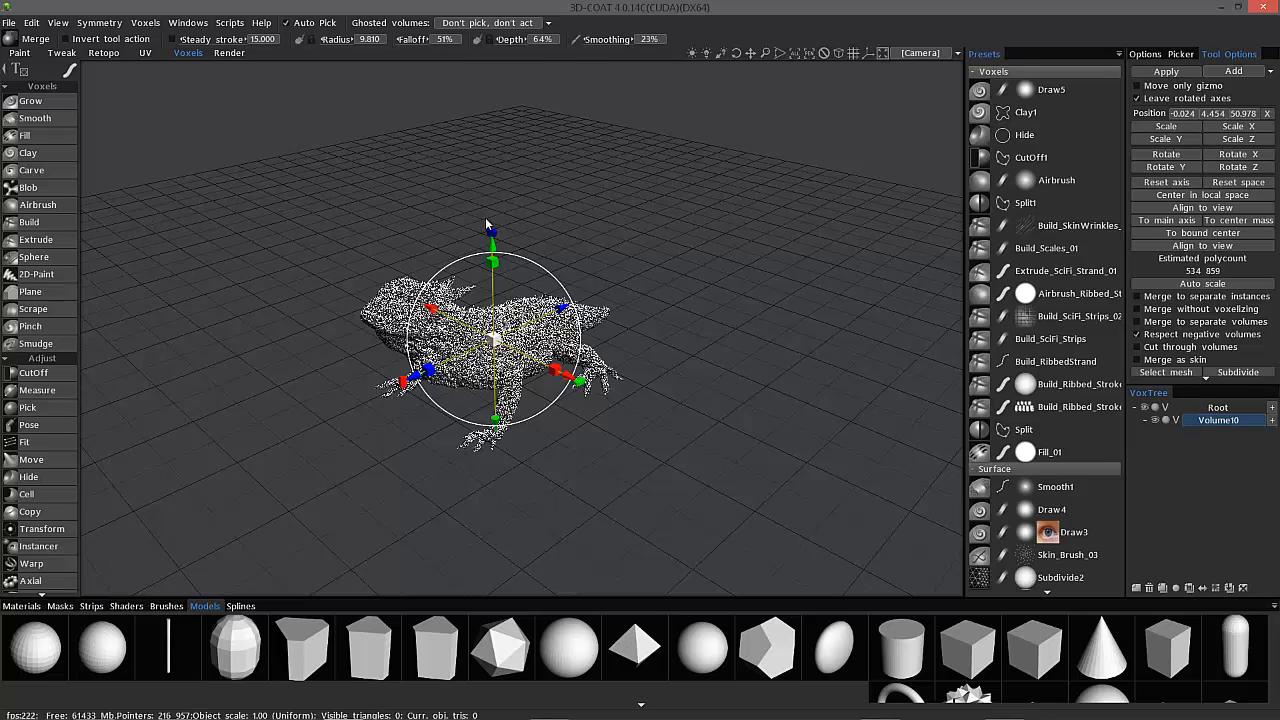
mouse_move(742, 288)
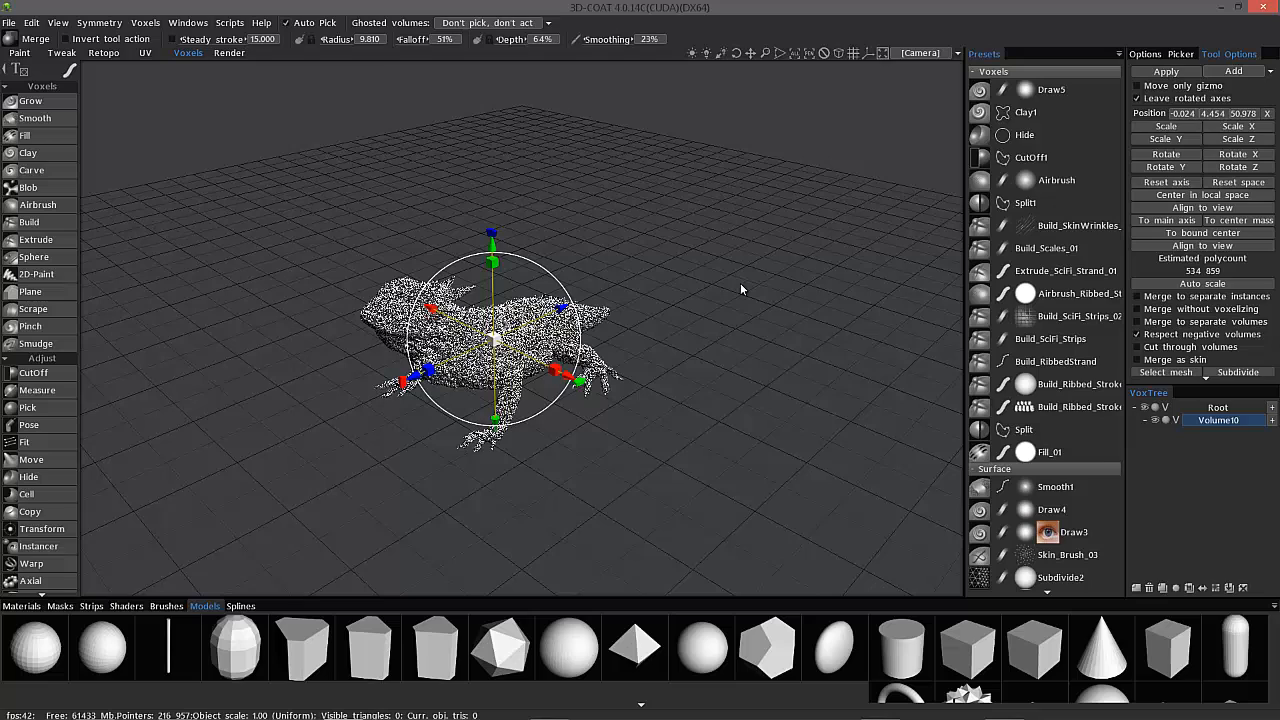
mouse_move(1064, 428)
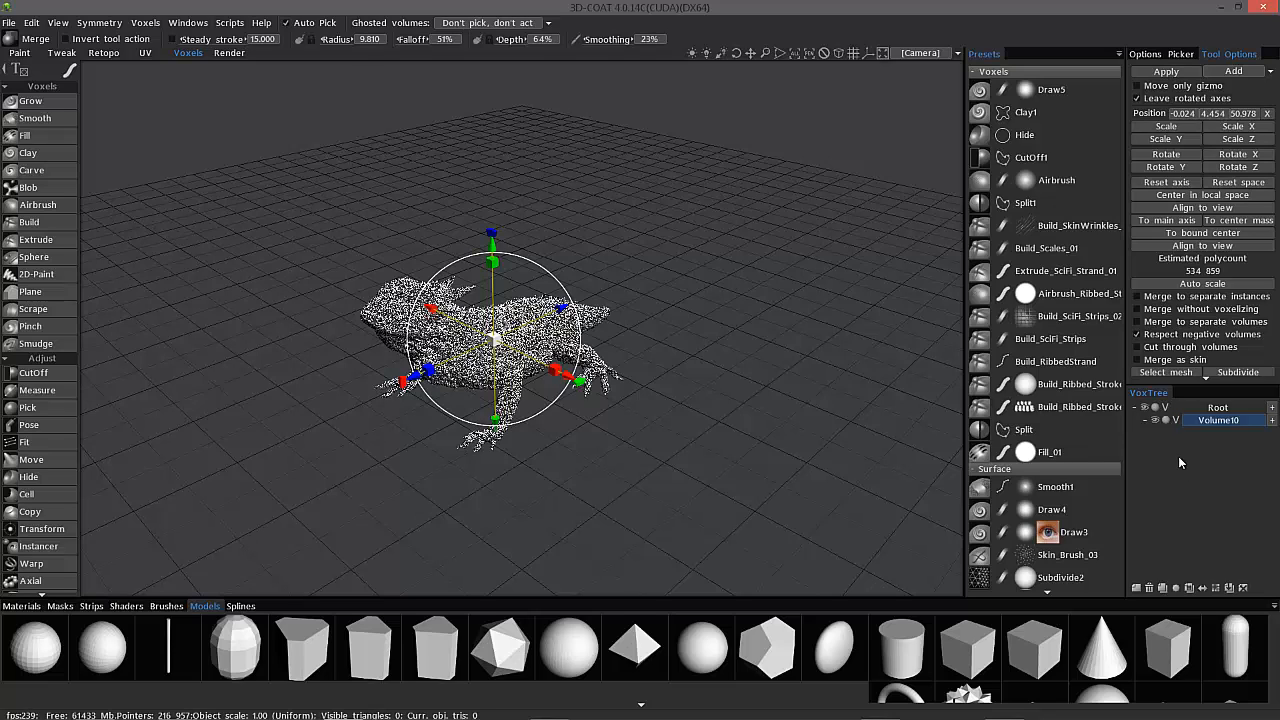
mouse_move(434, 196)
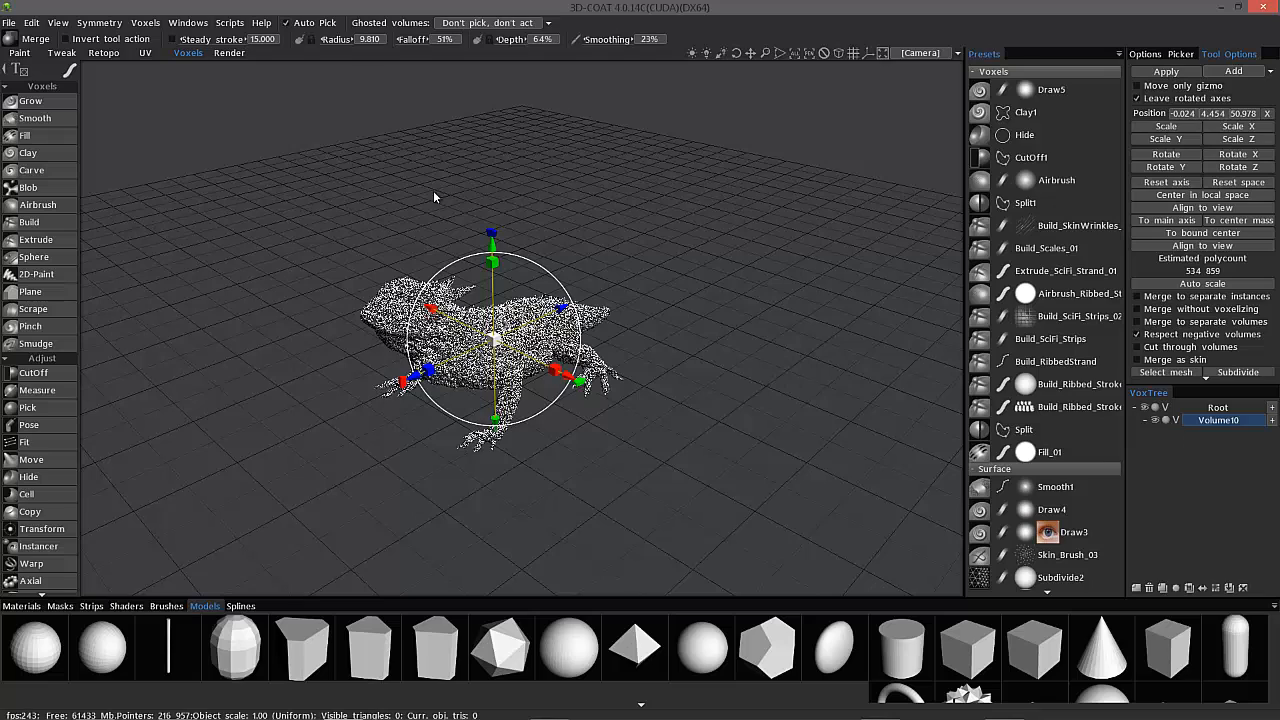
mouse_move(700, 384)
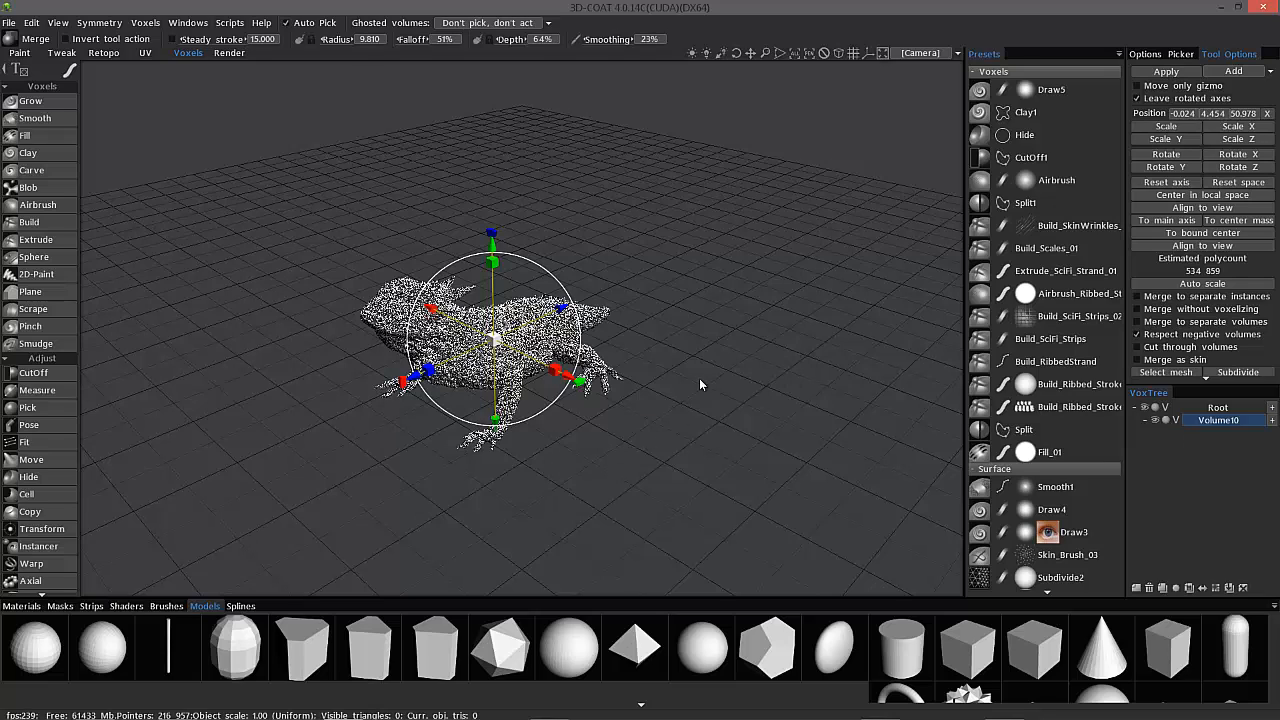
mouse_move(1148, 320)
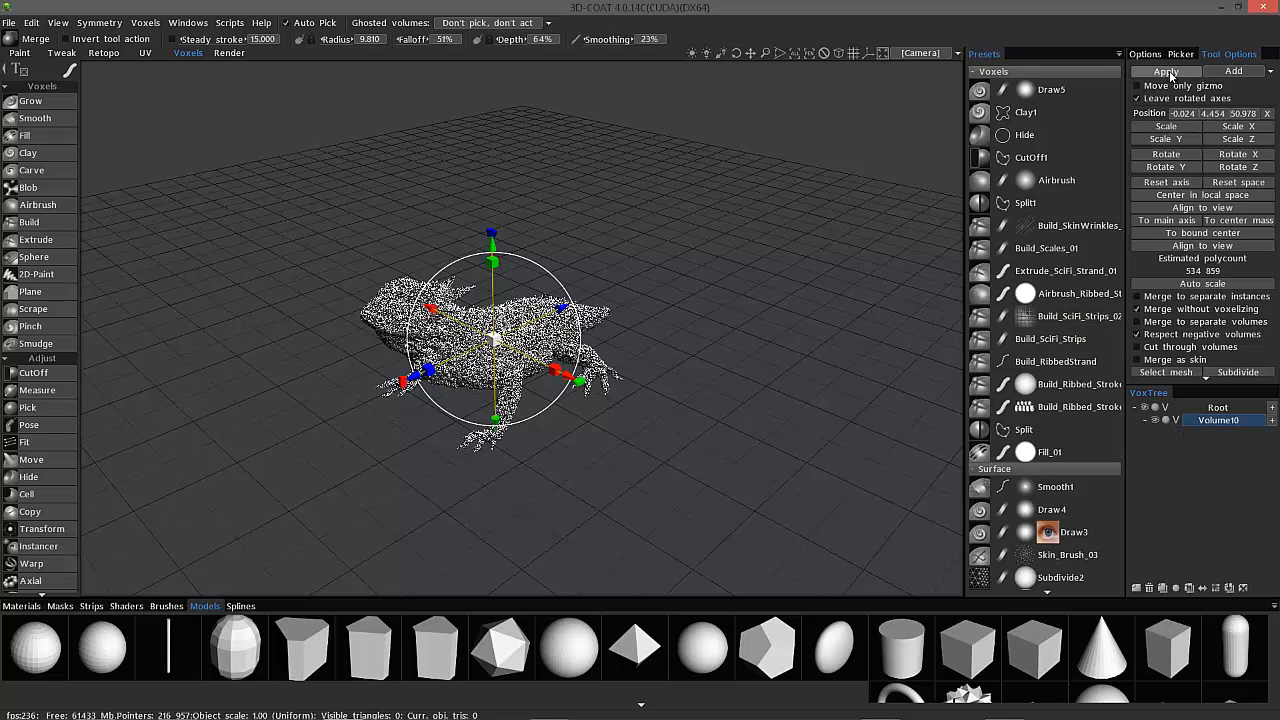
Step: Apply the merge and answer the first-merge scale prompt, leaving the lizard as a surface-mode volume
click(1166, 72)
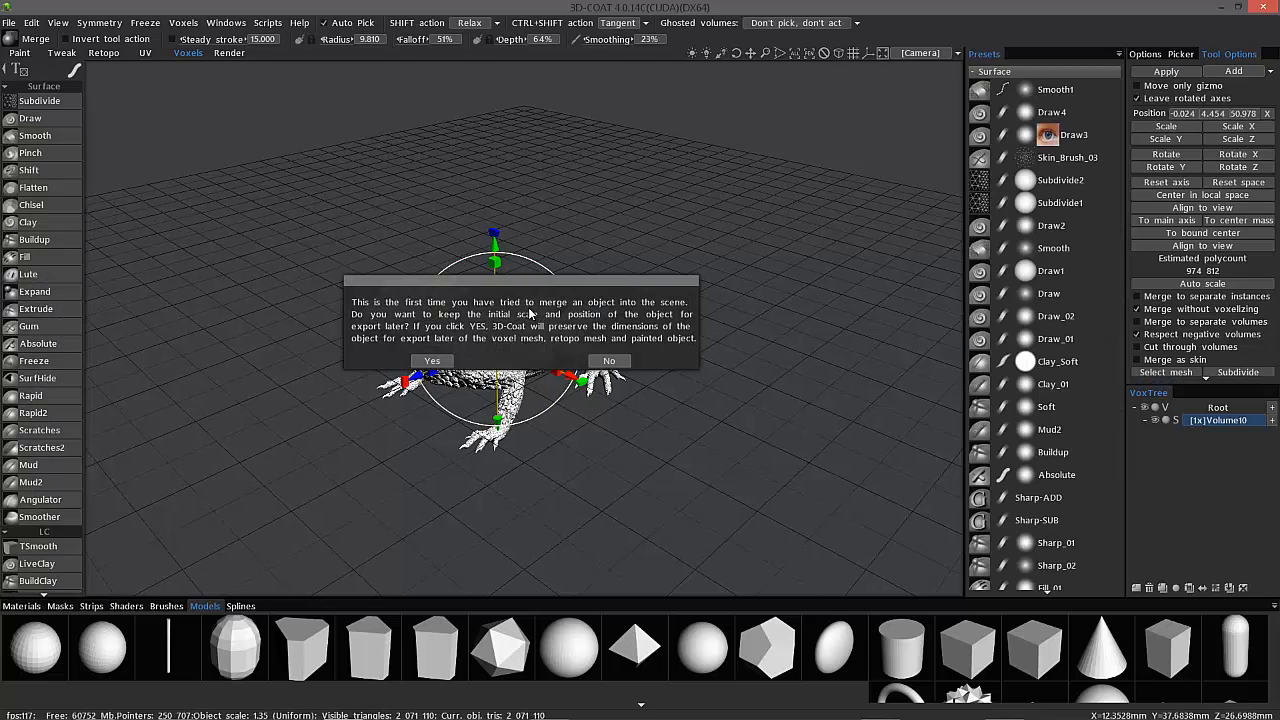
mouse_move(432, 360)
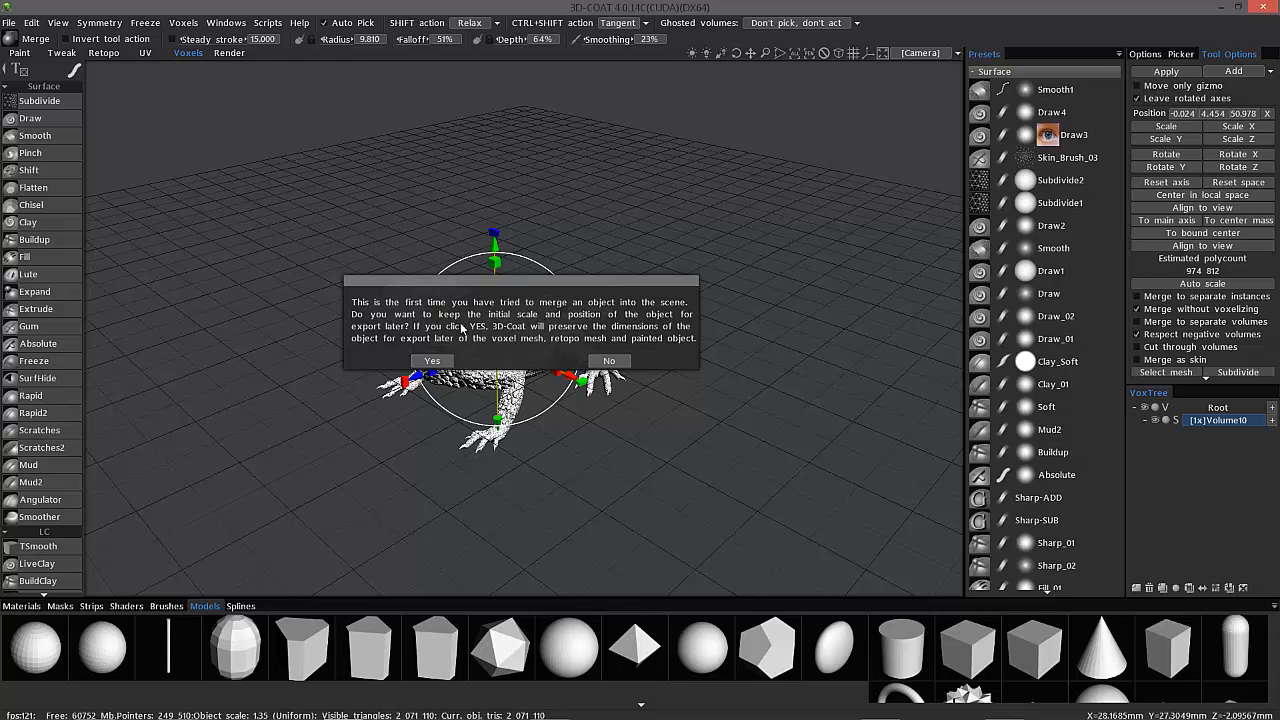
mouse_move(520, 336)
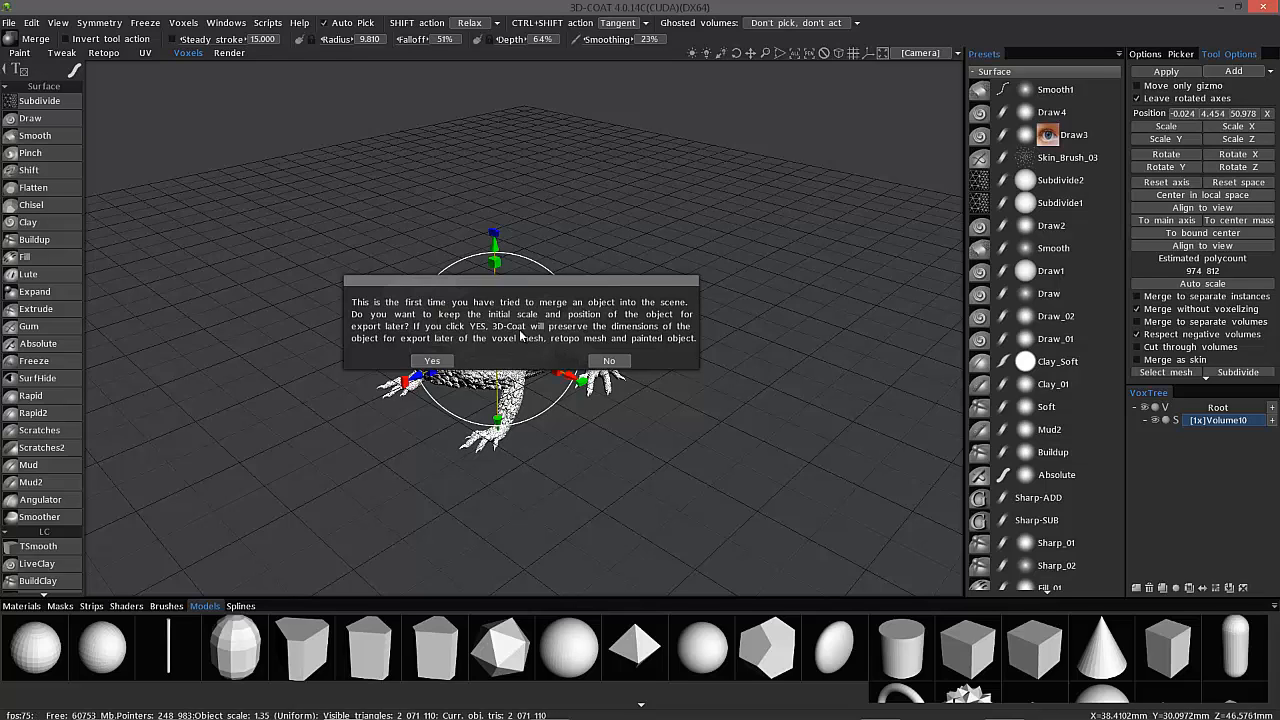
click(432, 360)
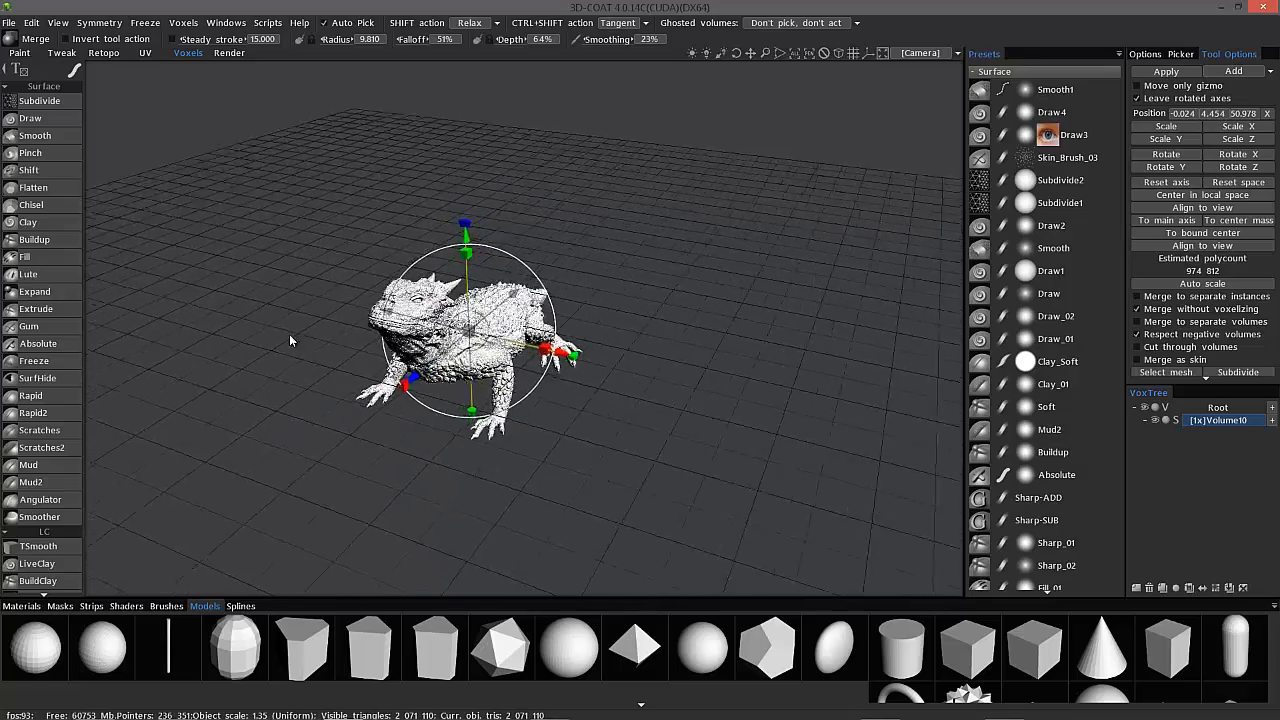
click(30, 118)
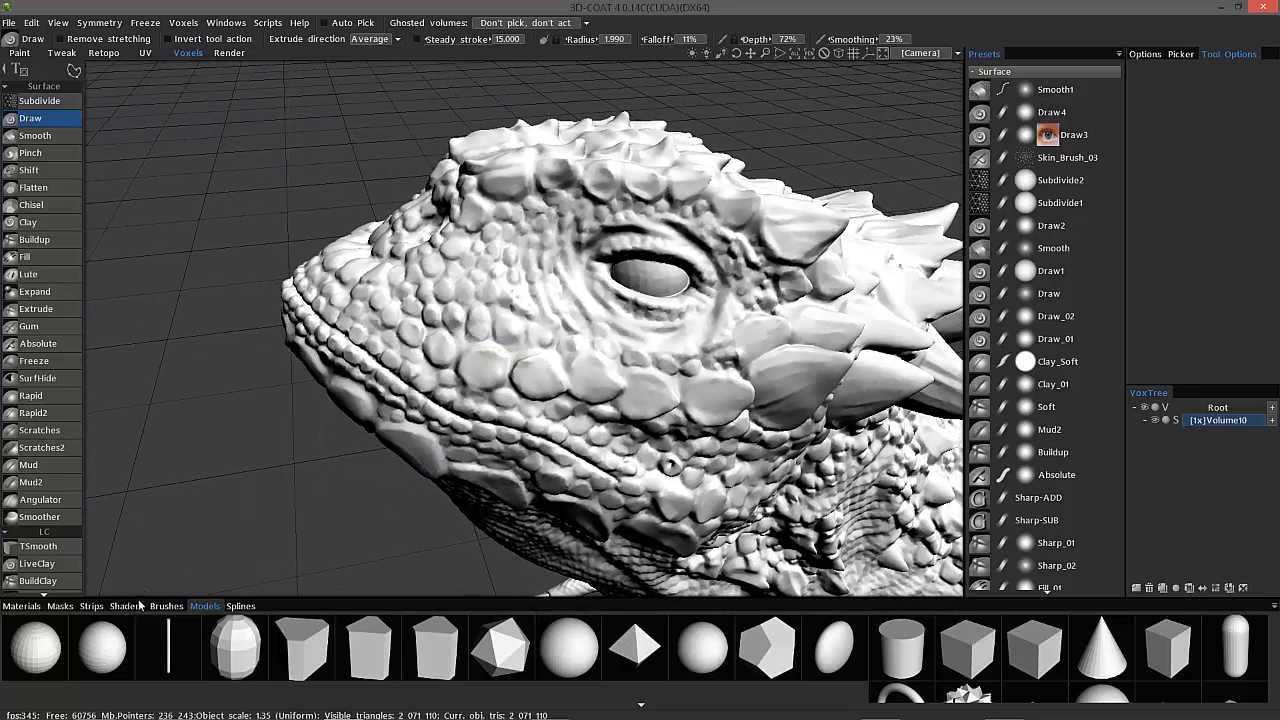
Step: Apply a darker grey matte shader to the visible lizard volume from the Shaders list
click(126, 606)
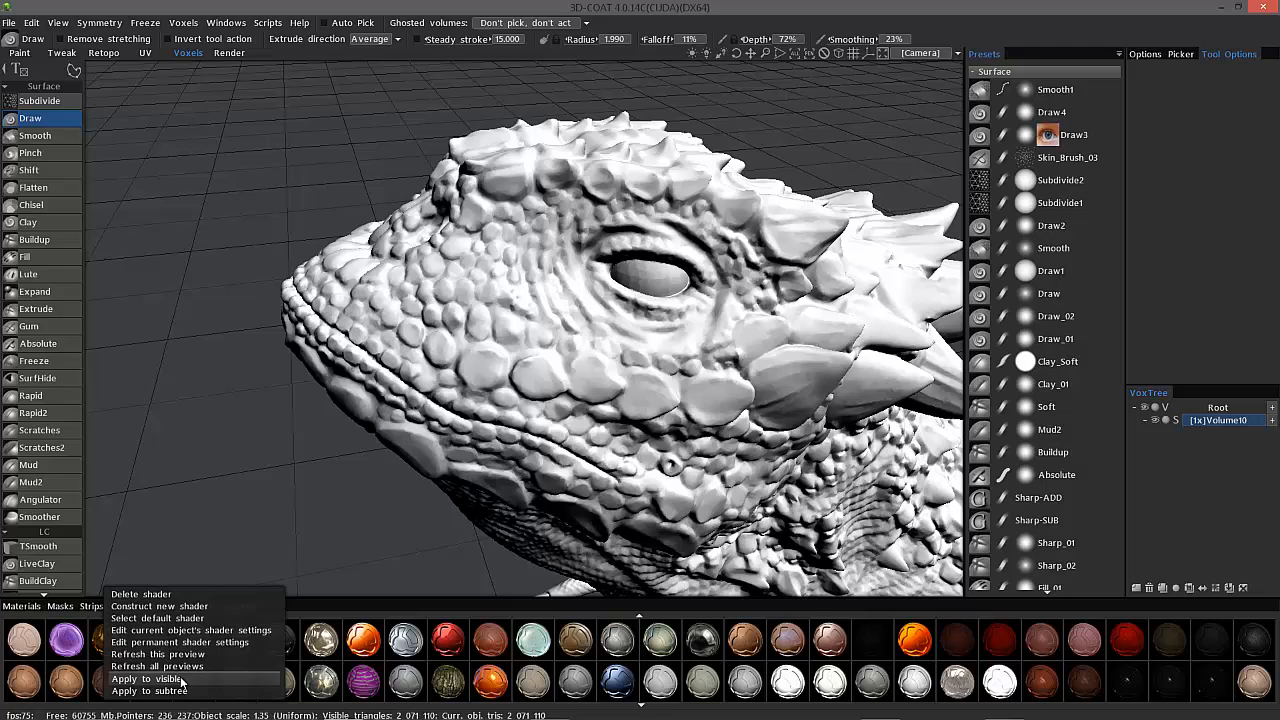
click(144, 680)
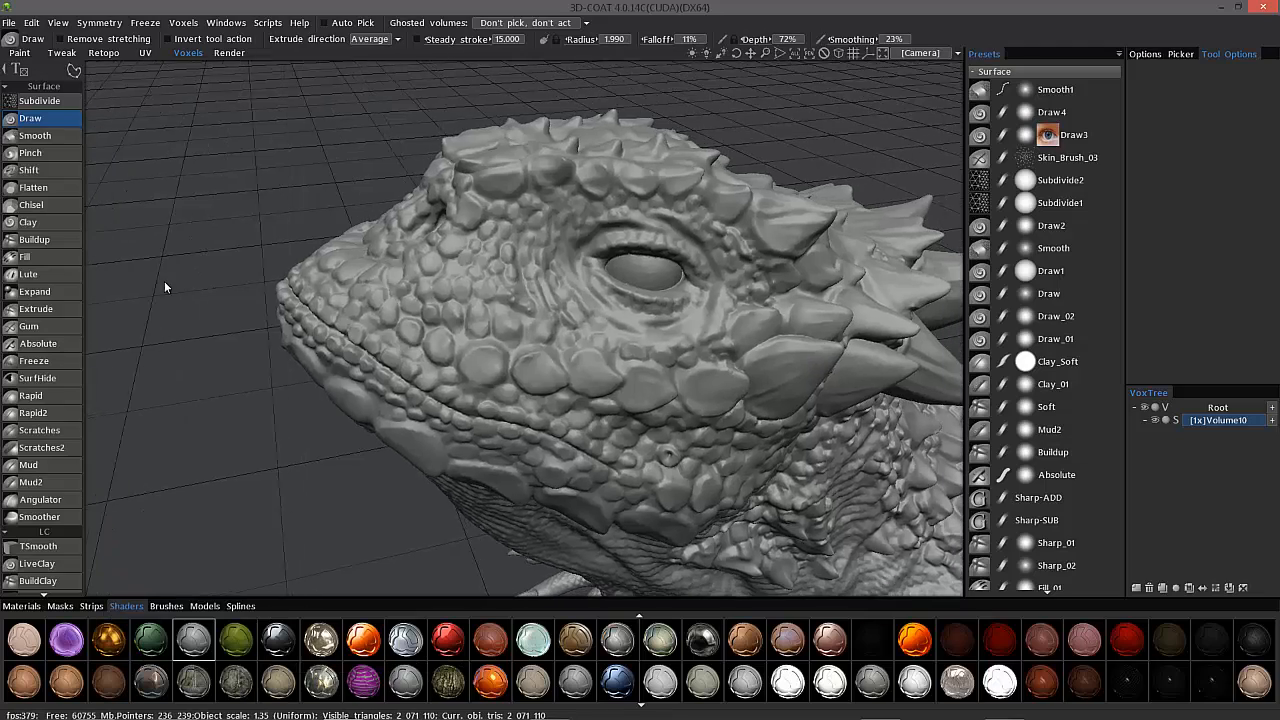
drag(164, 288, 232, 408)
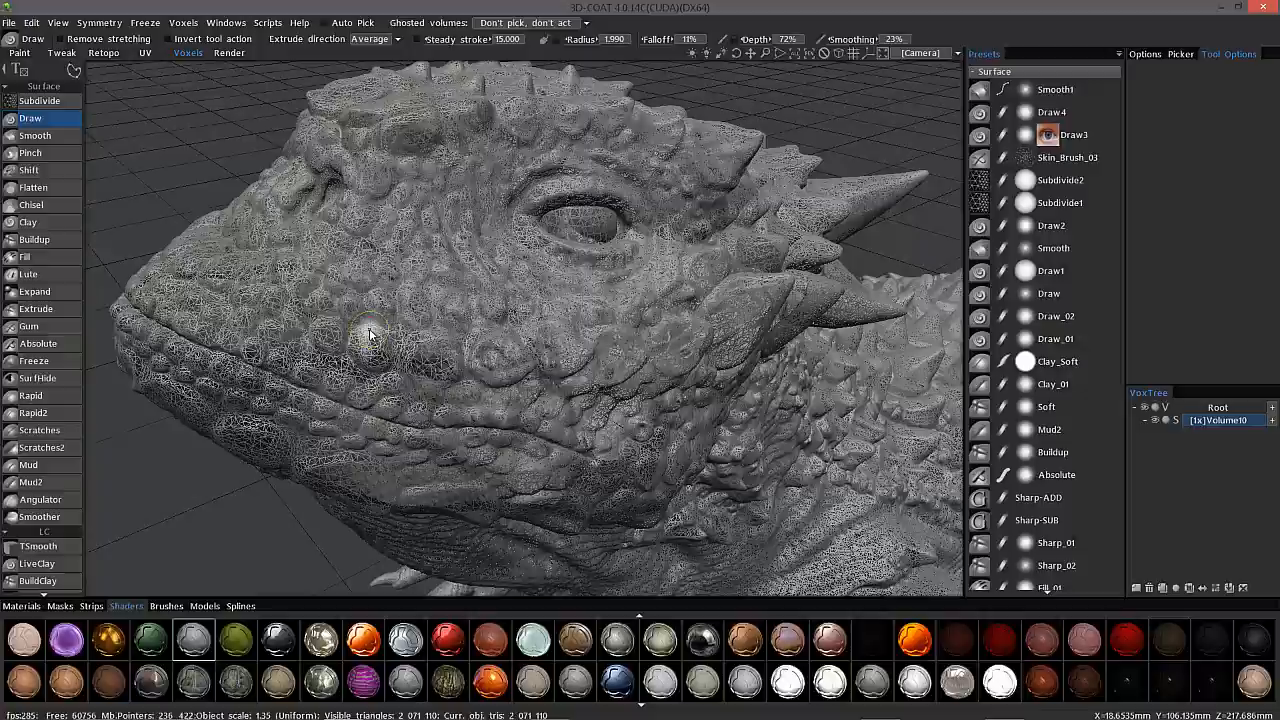
drag(370, 336, 534, 294)
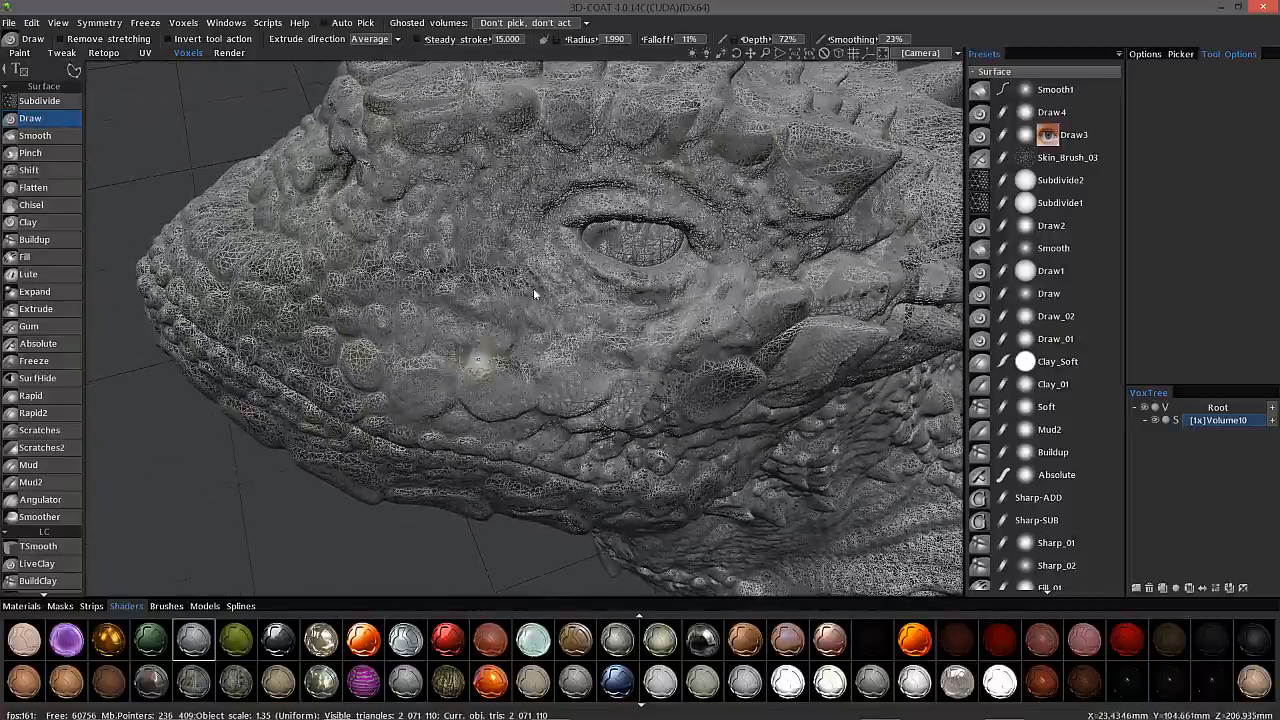
drag(534, 294, 306, 436)
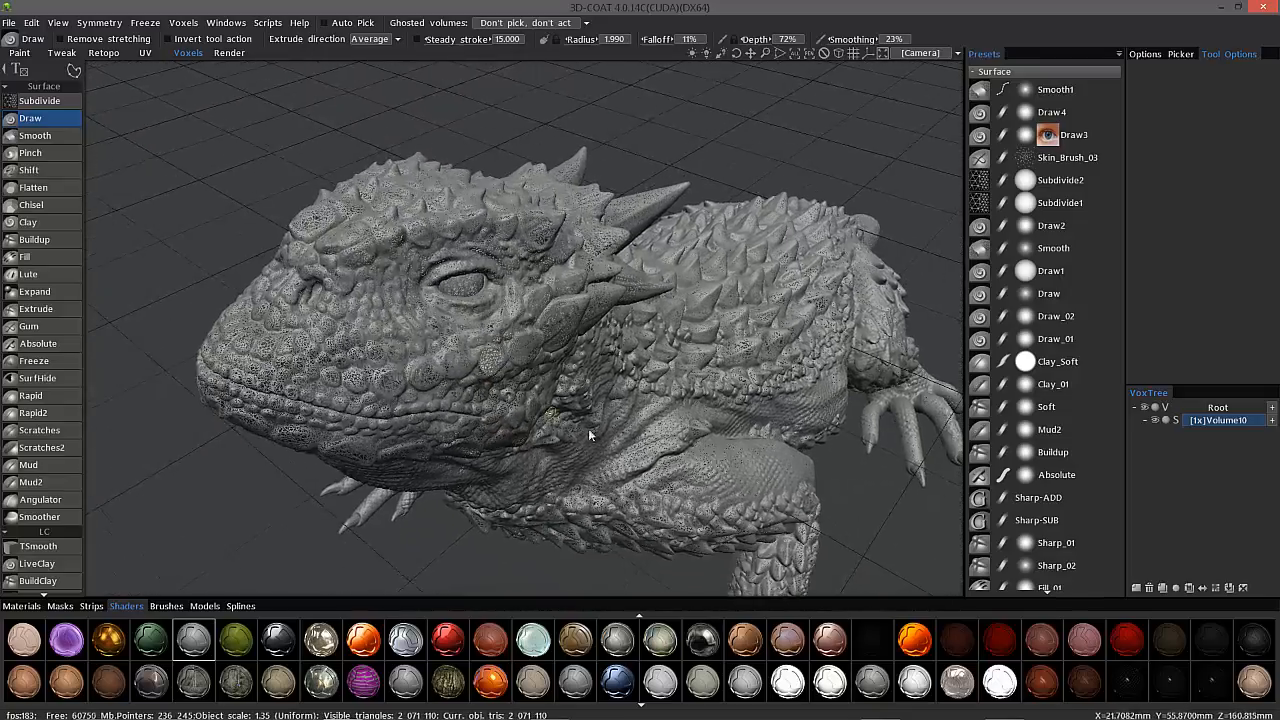
drag(590, 436, 604, 444)
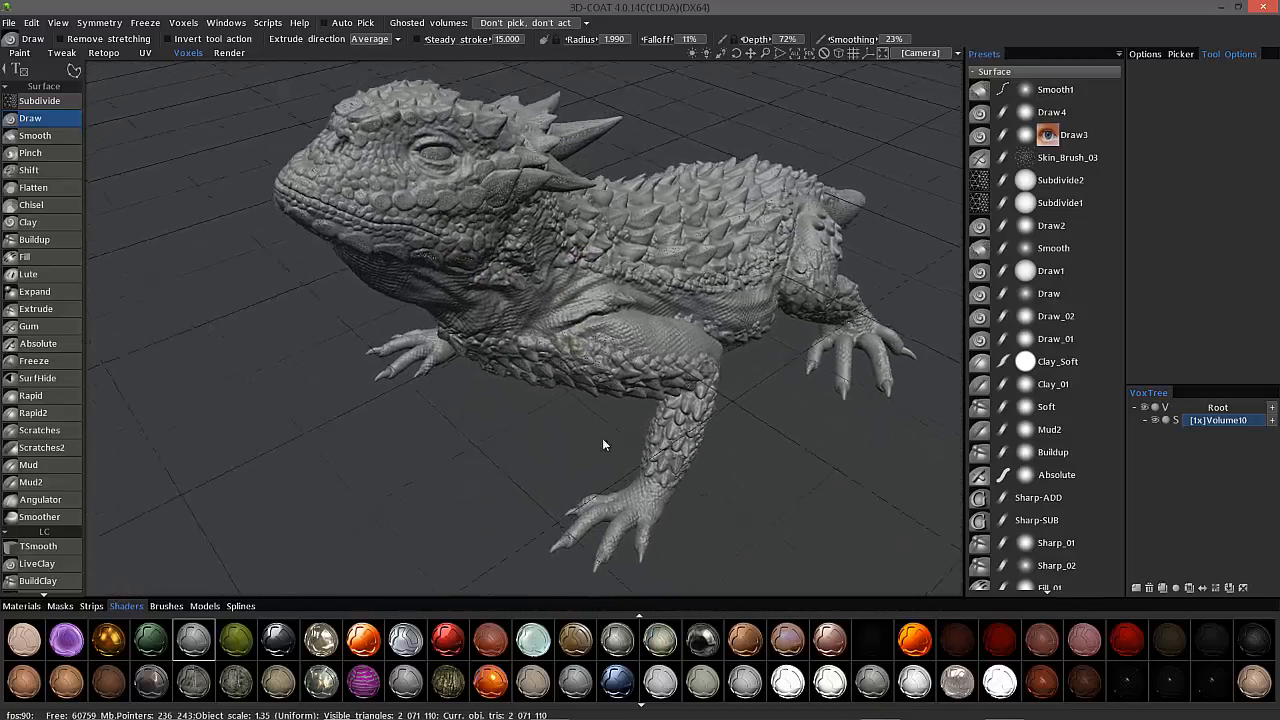
drag(604, 444, 144, 252)
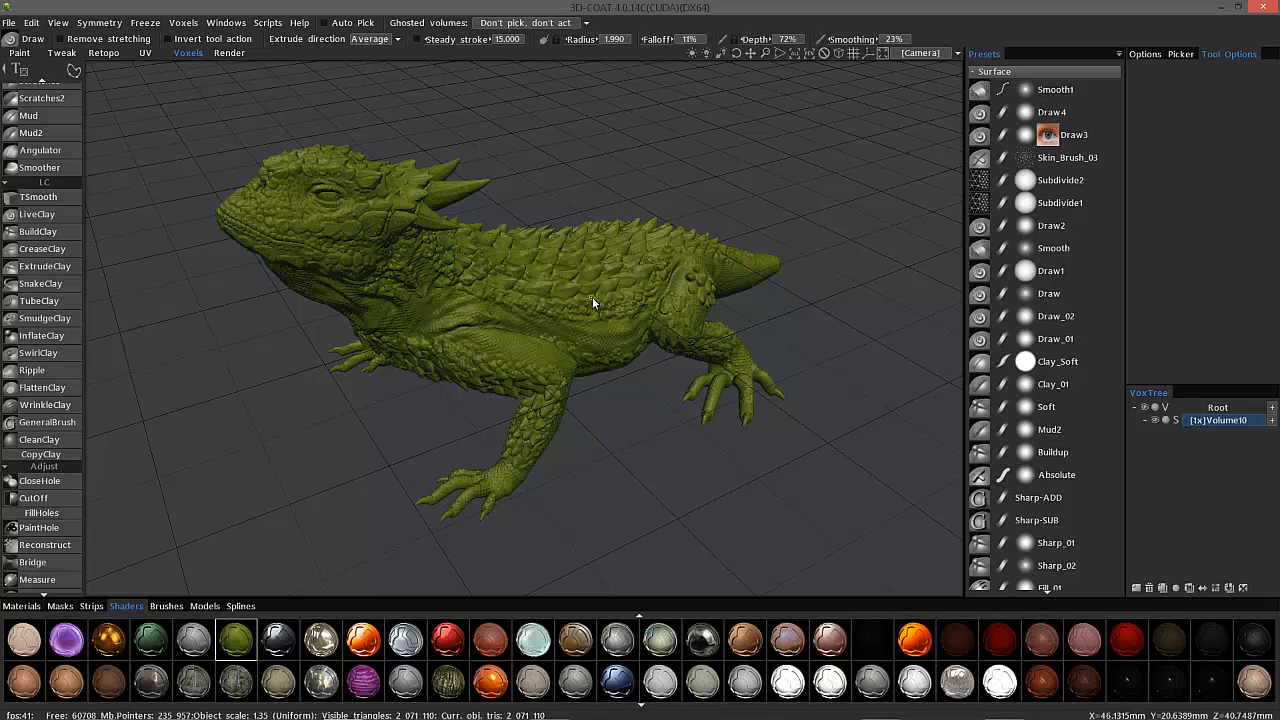
mouse_move(564, 418)
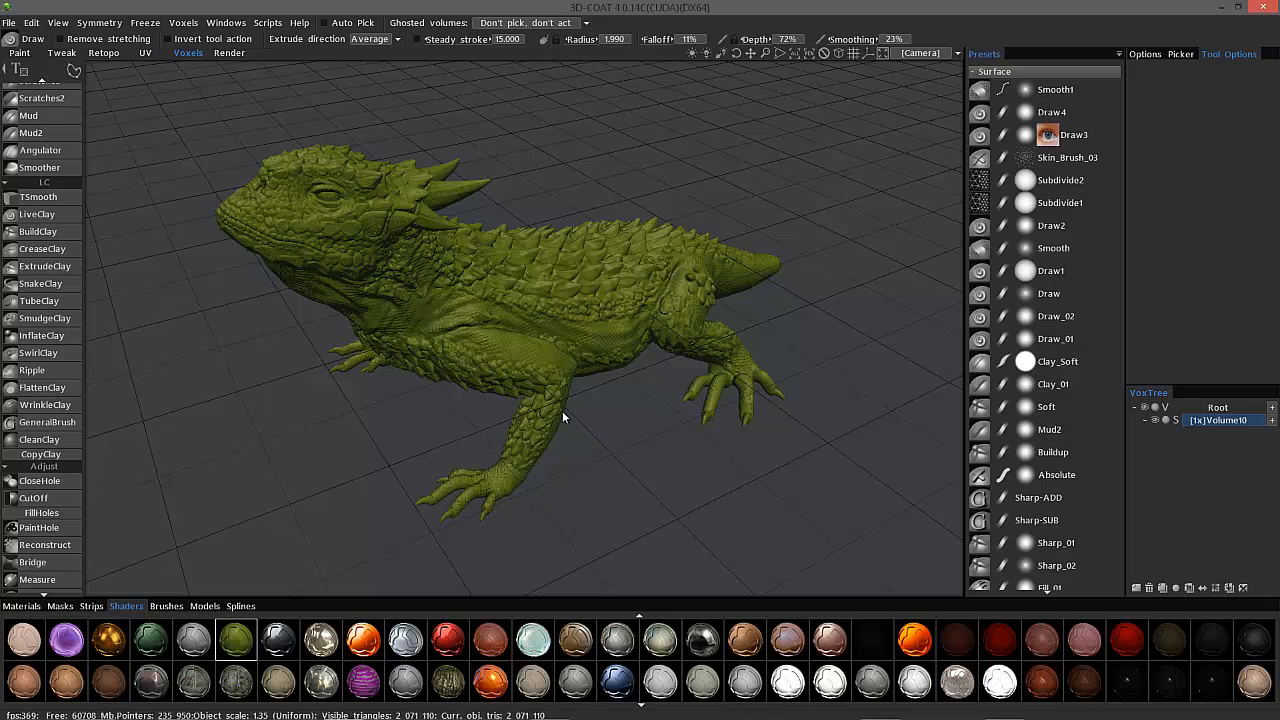